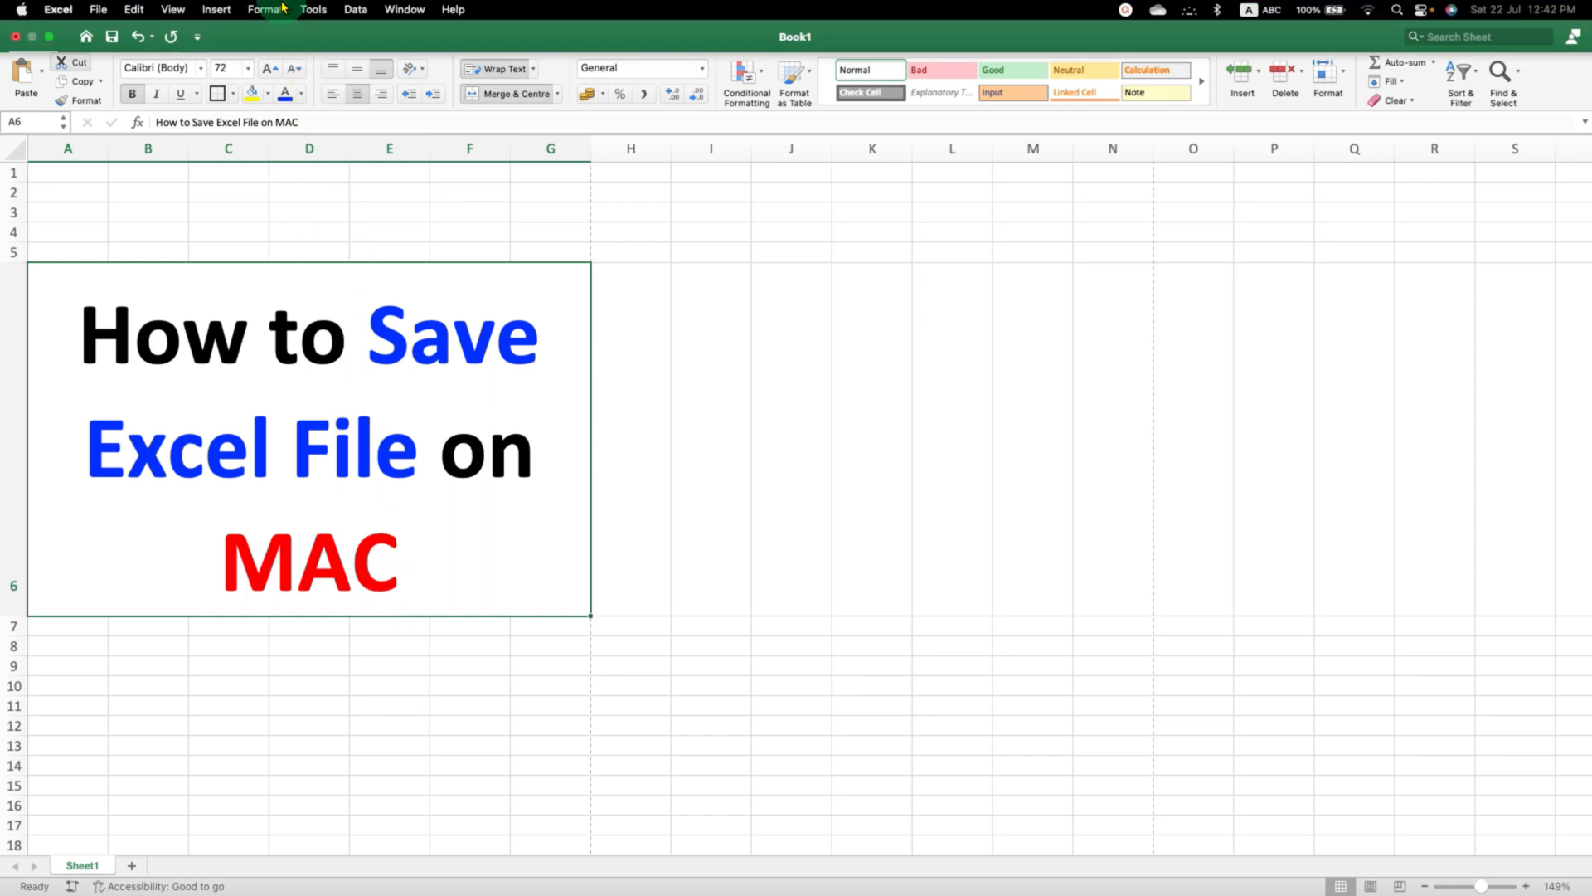
mouse_move(173, 10)
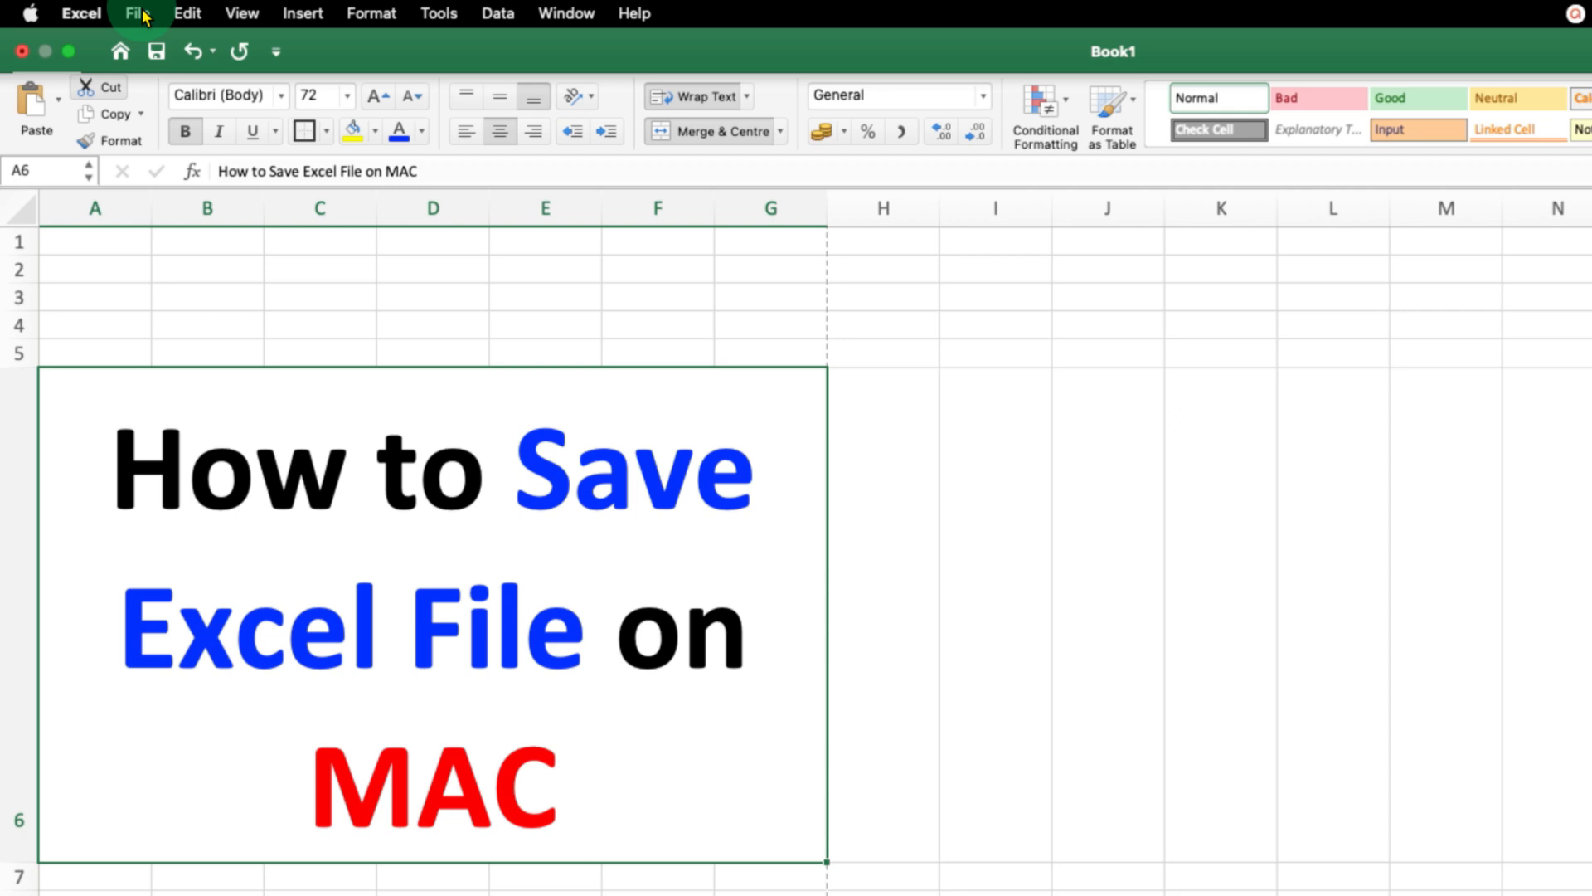
Show the File menu commands for the Book1 workbook.
left_click(139, 13)
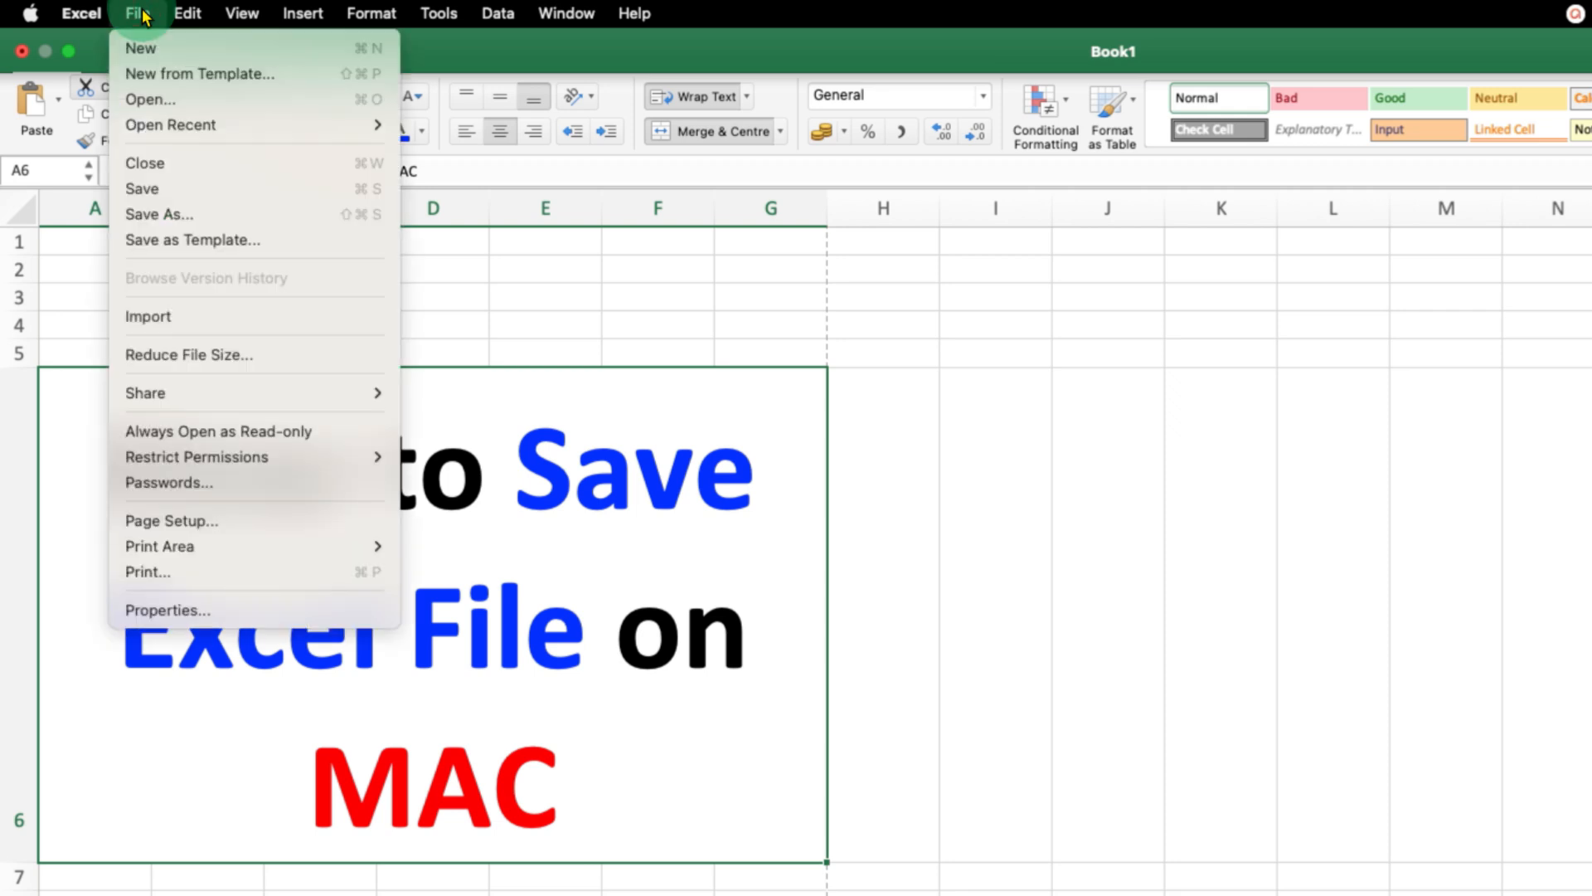
mouse_move(249, 189)
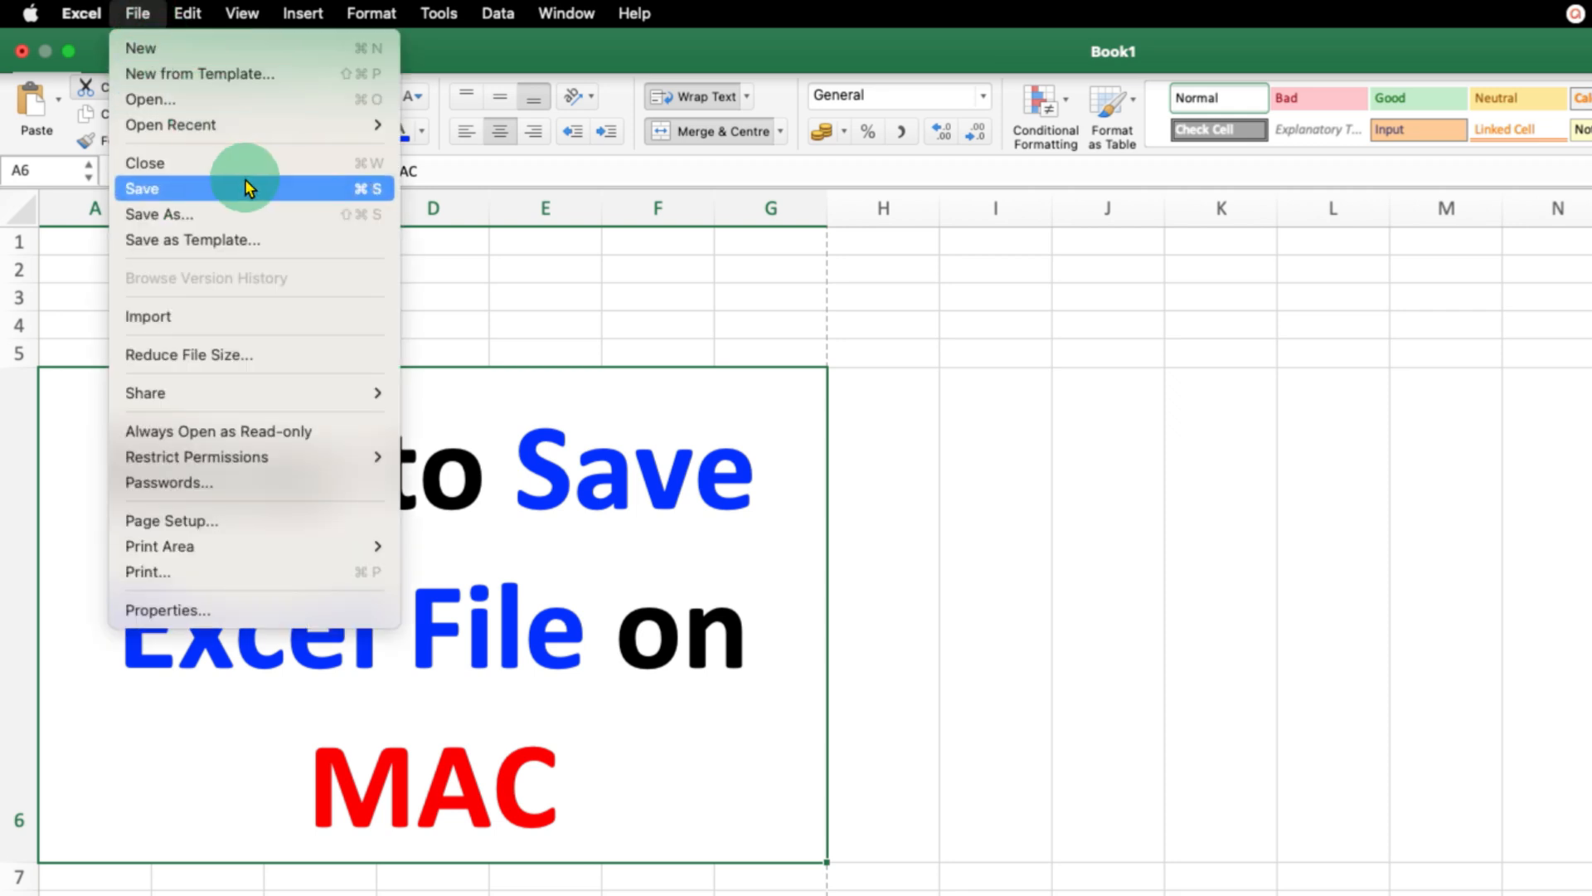
mouse_move(282, 200)
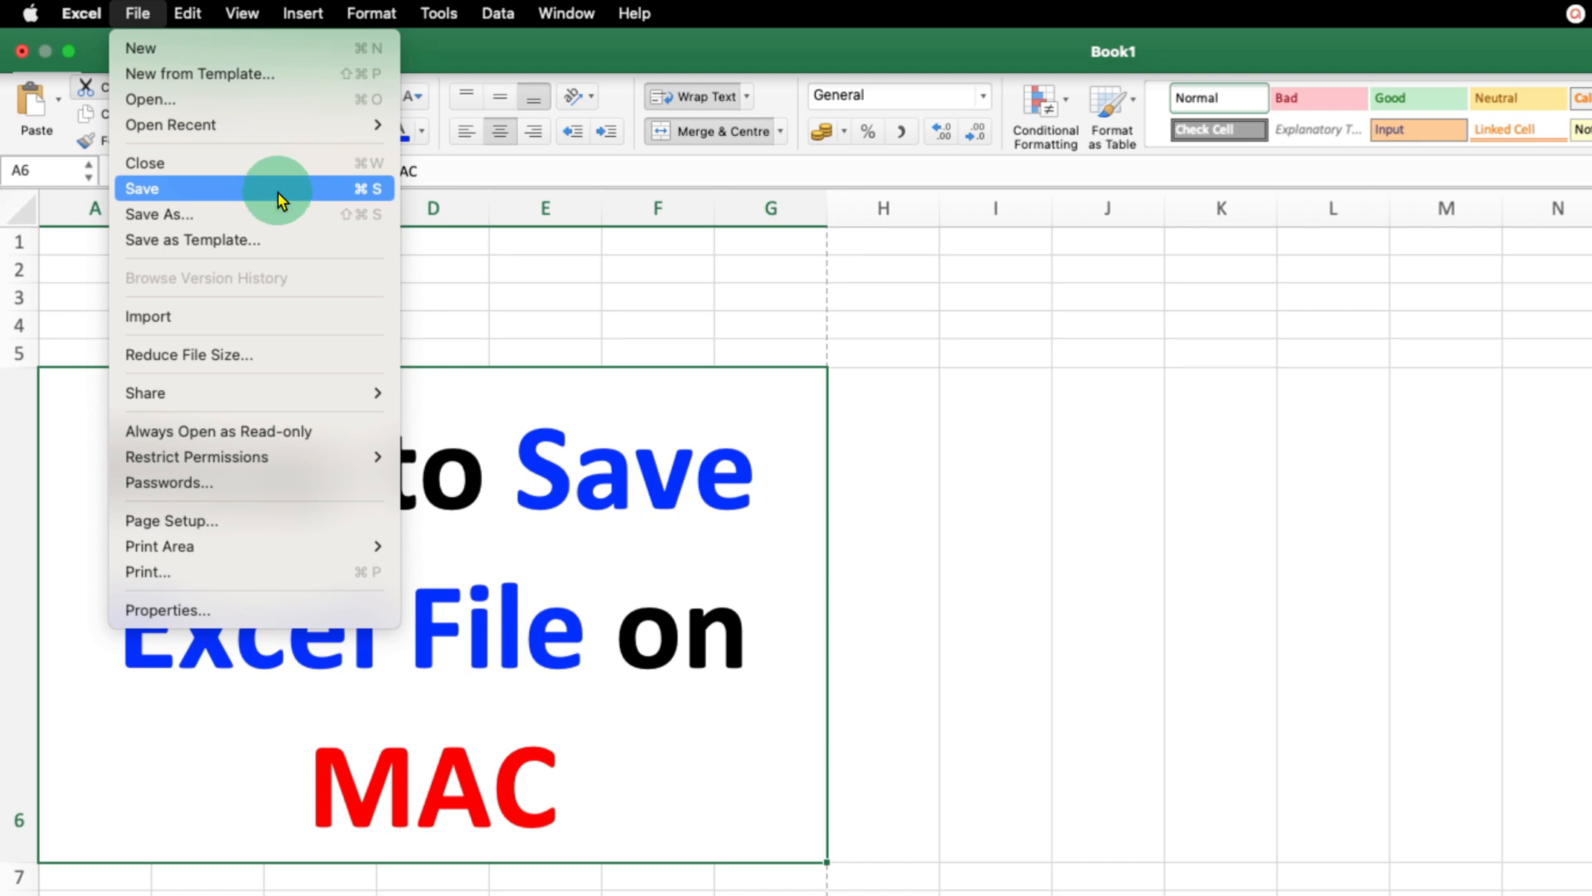
mouse_move(257, 197)
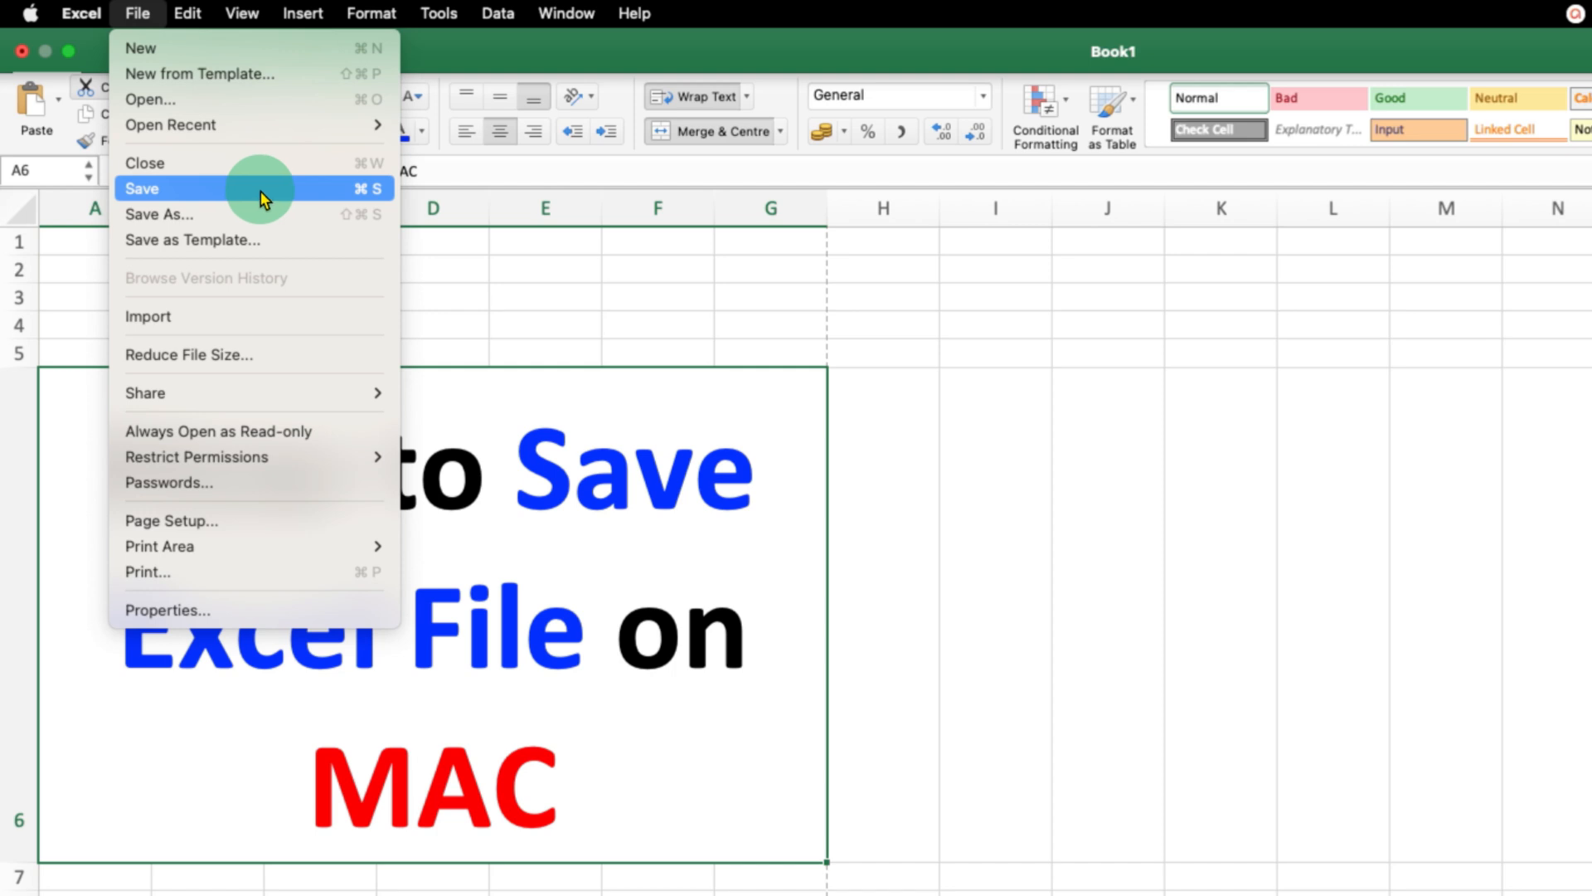
mouse_move(325, 193)
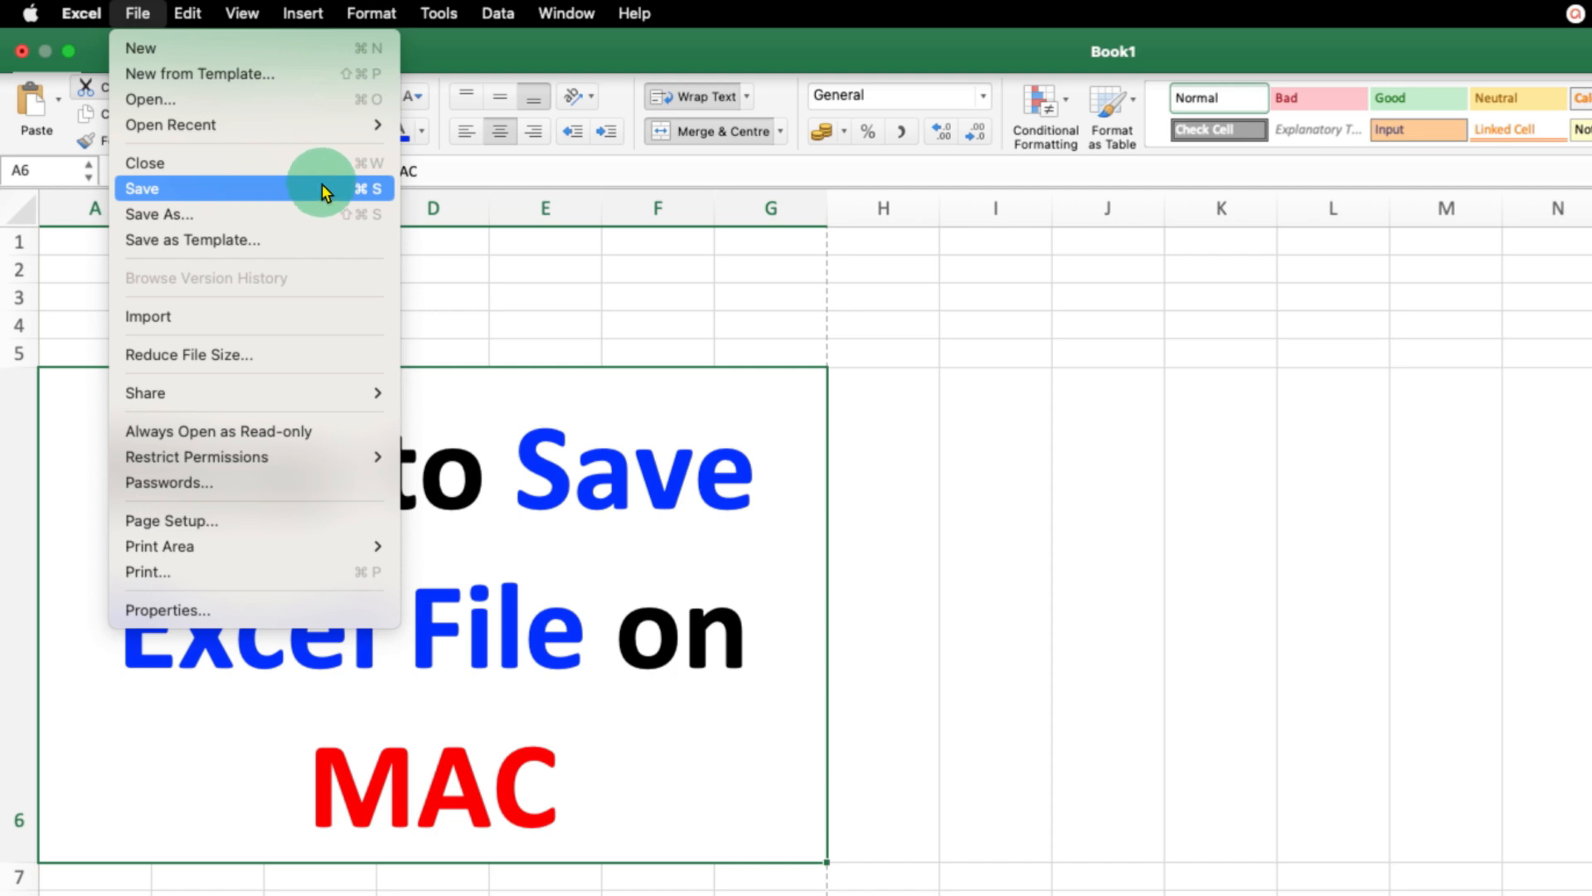
mouse_move(299, 193)
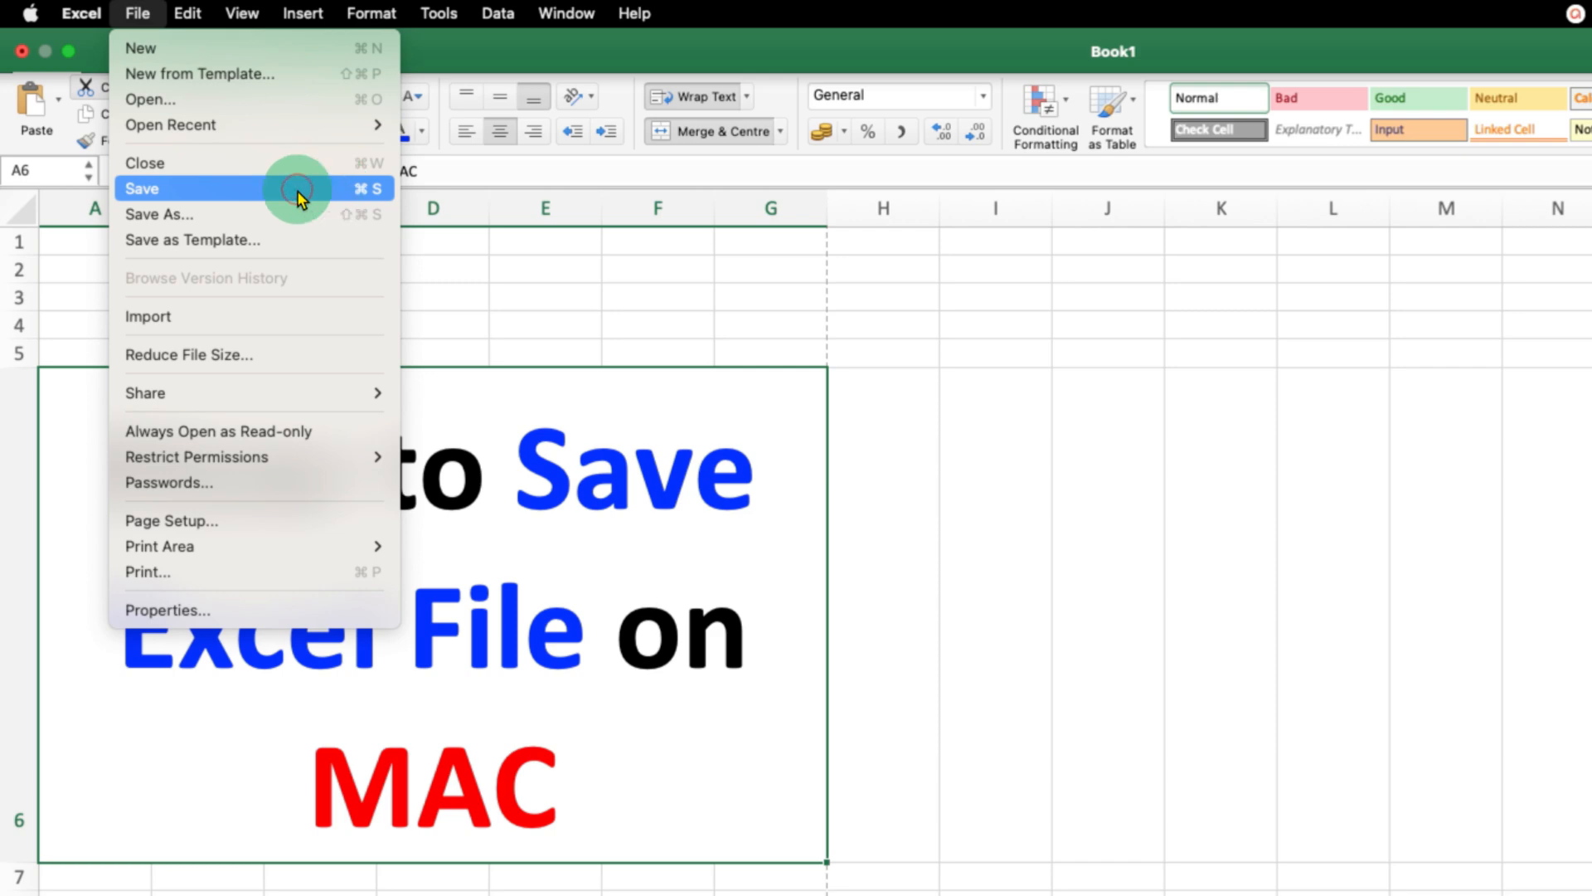
Start saving the unsaved workbook as Book1 in Documents as an .xlsx file.
left_click(143, 190)
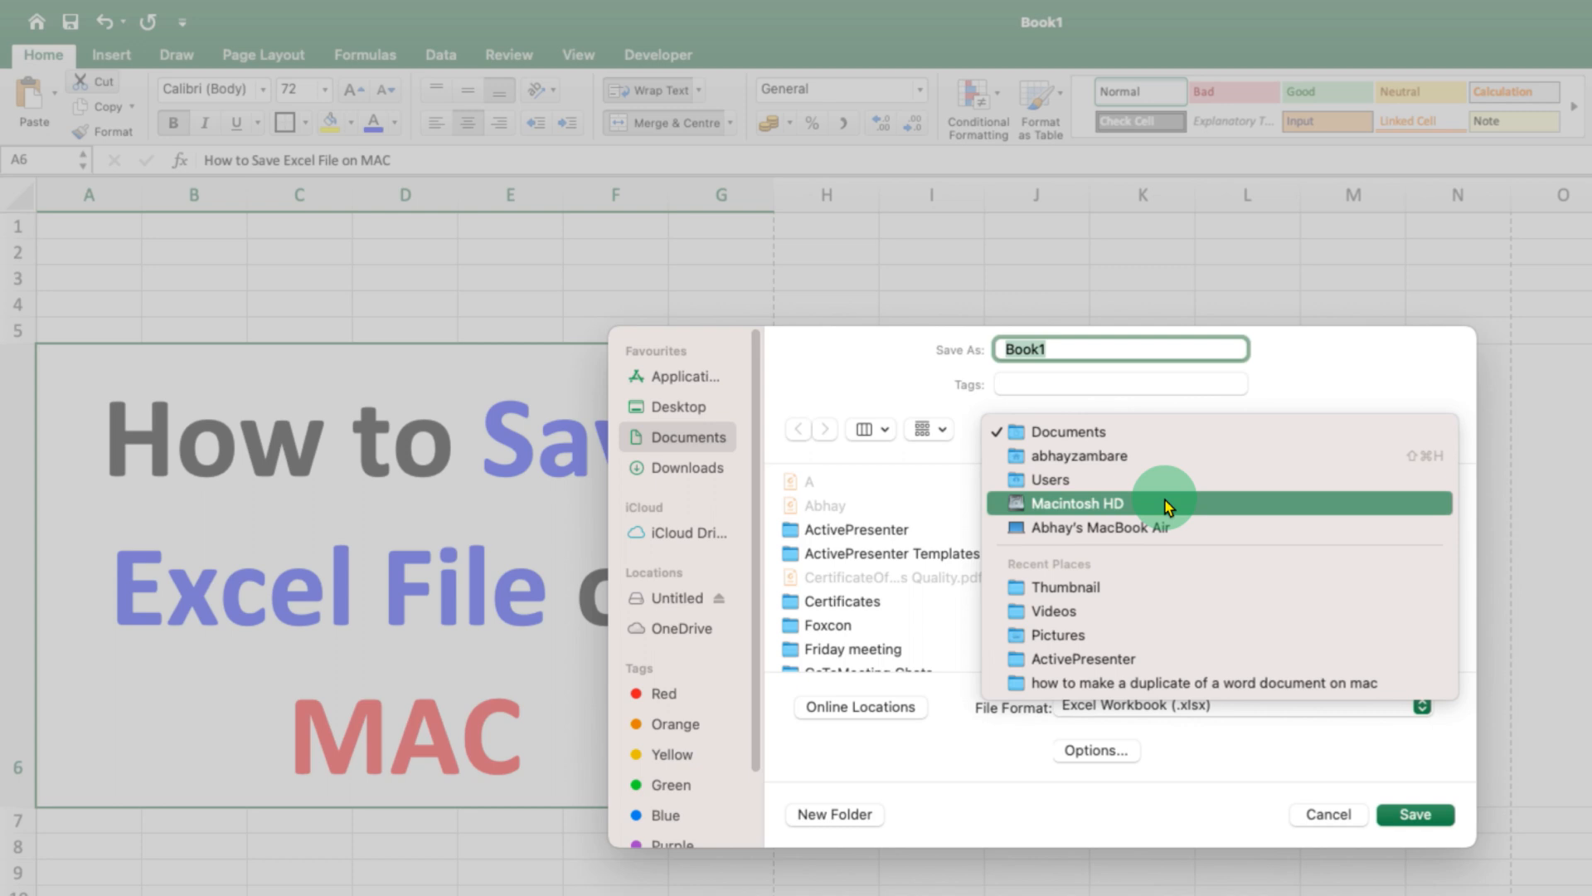
mouse_move(1167, 431)
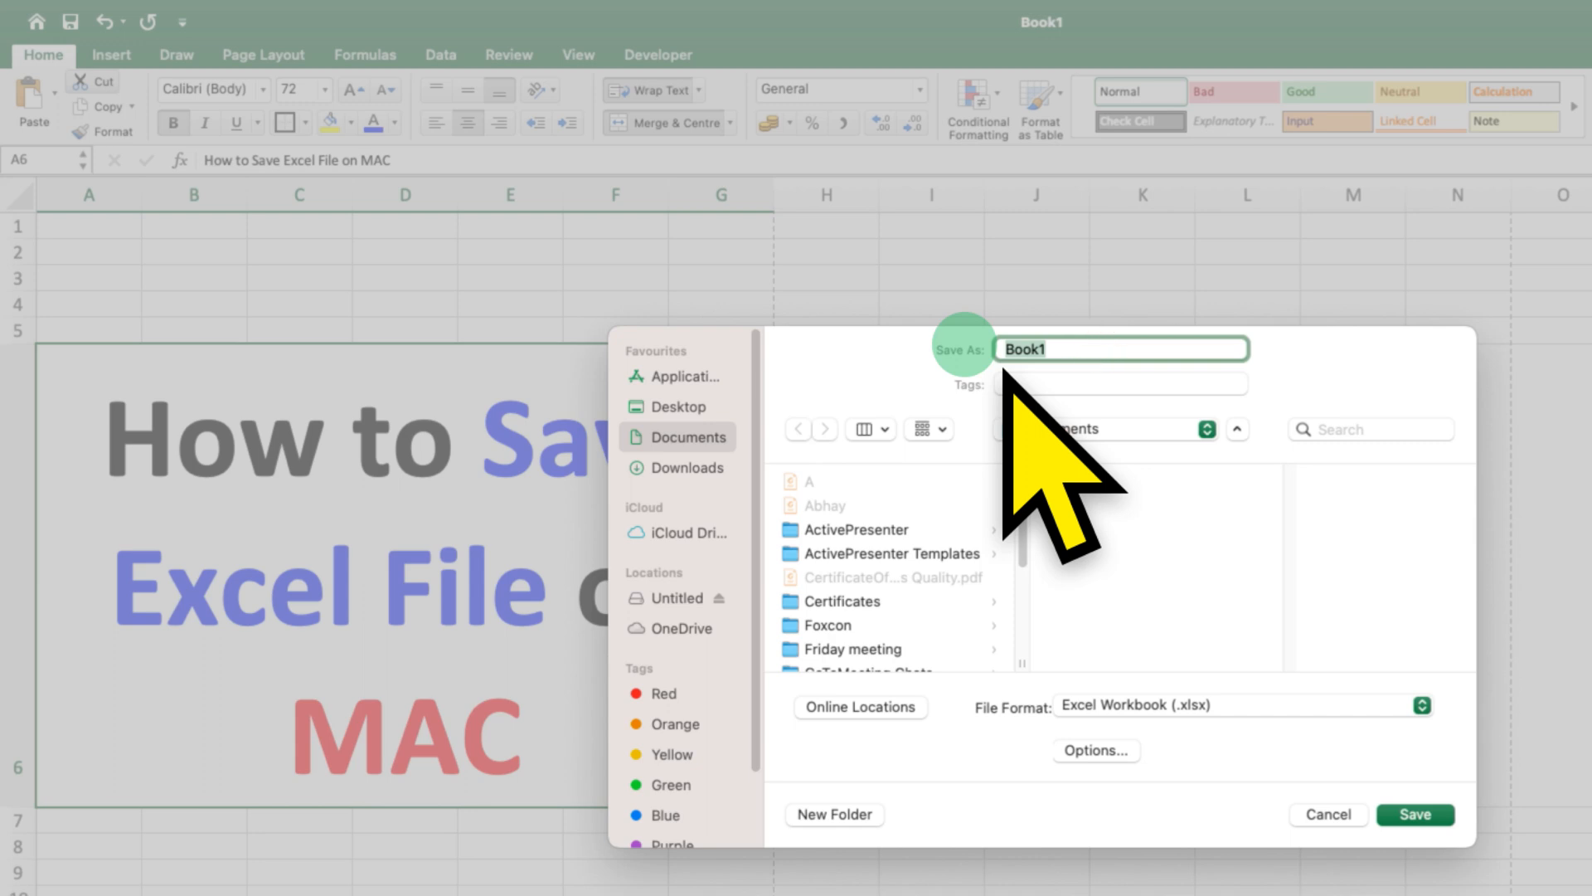
mouse_move(1415, 813)
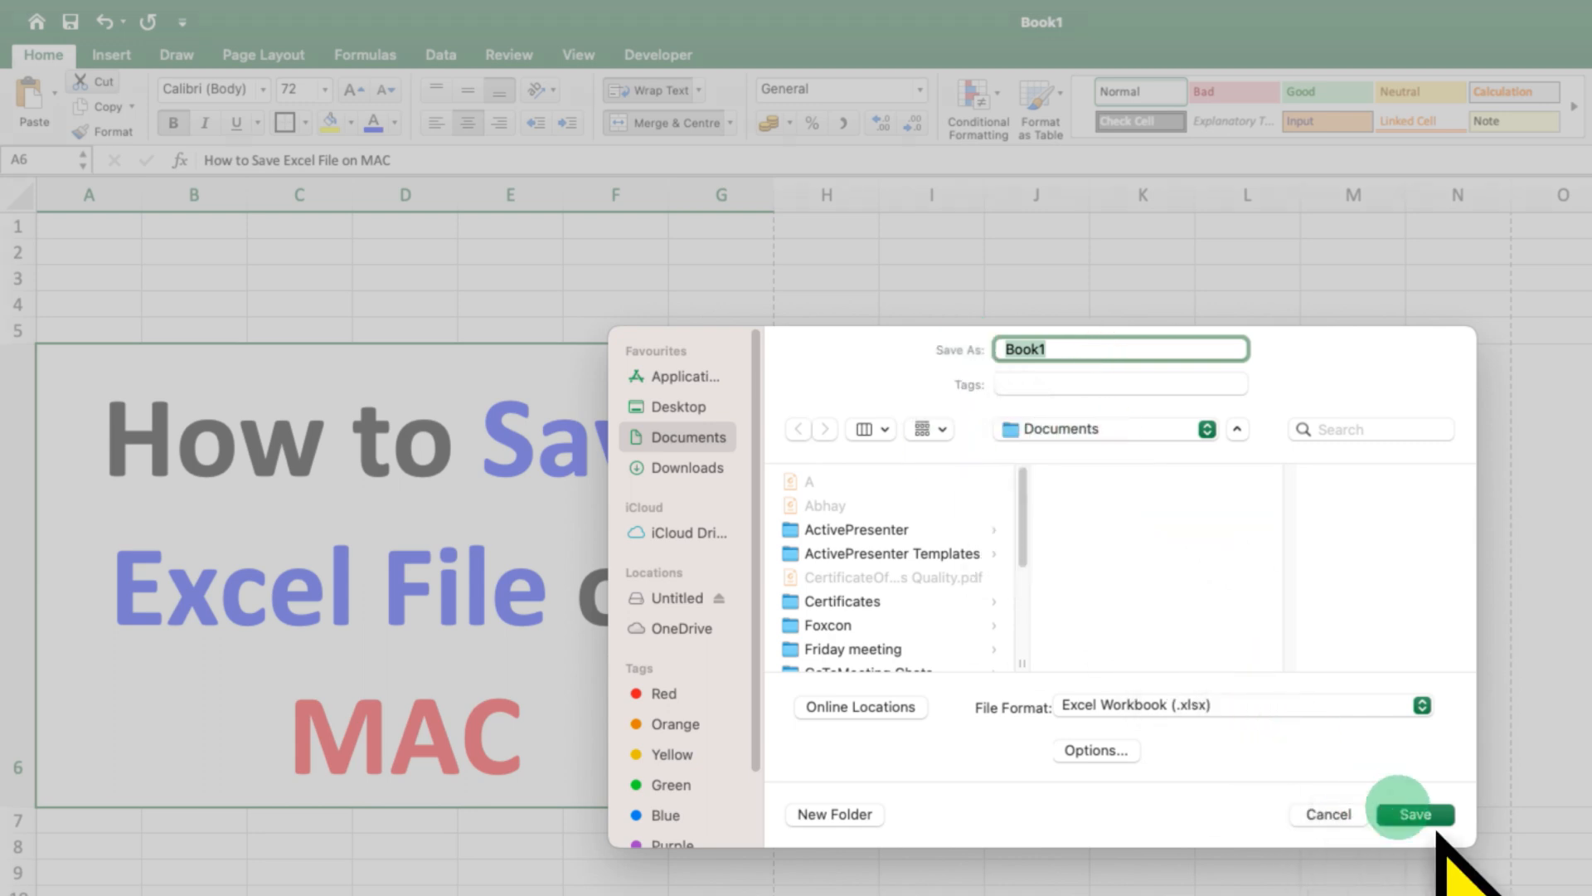
mouse_move(1102, 727)
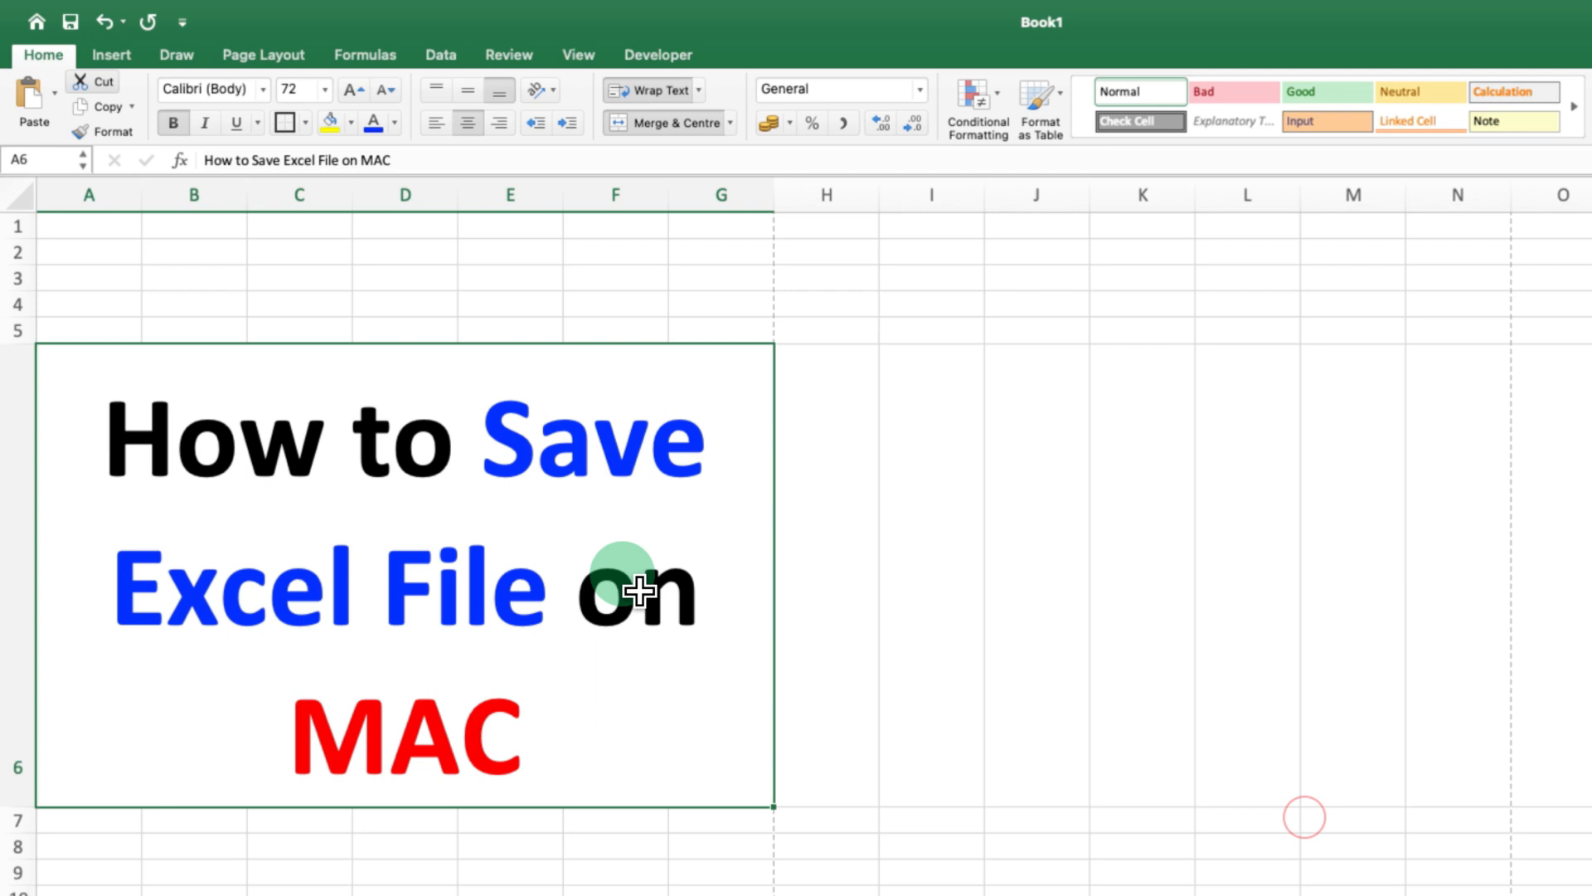
mouse_move(532, 567)
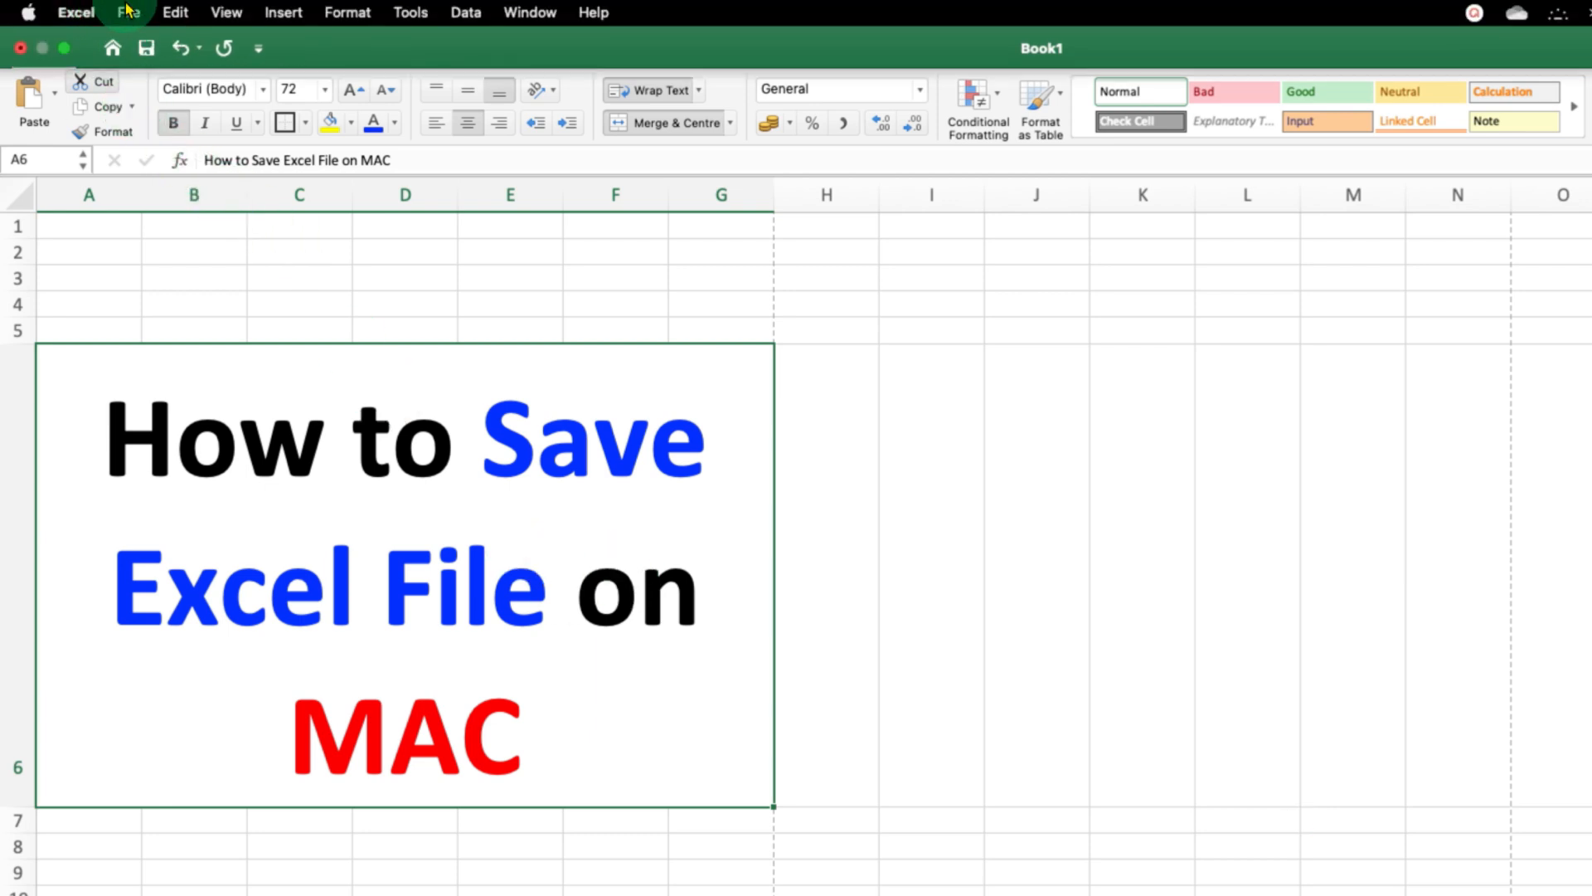
Save a separate copy of Book1 into Documents via Save As, keeping Excel Workbook format.
left_click(128, 12)
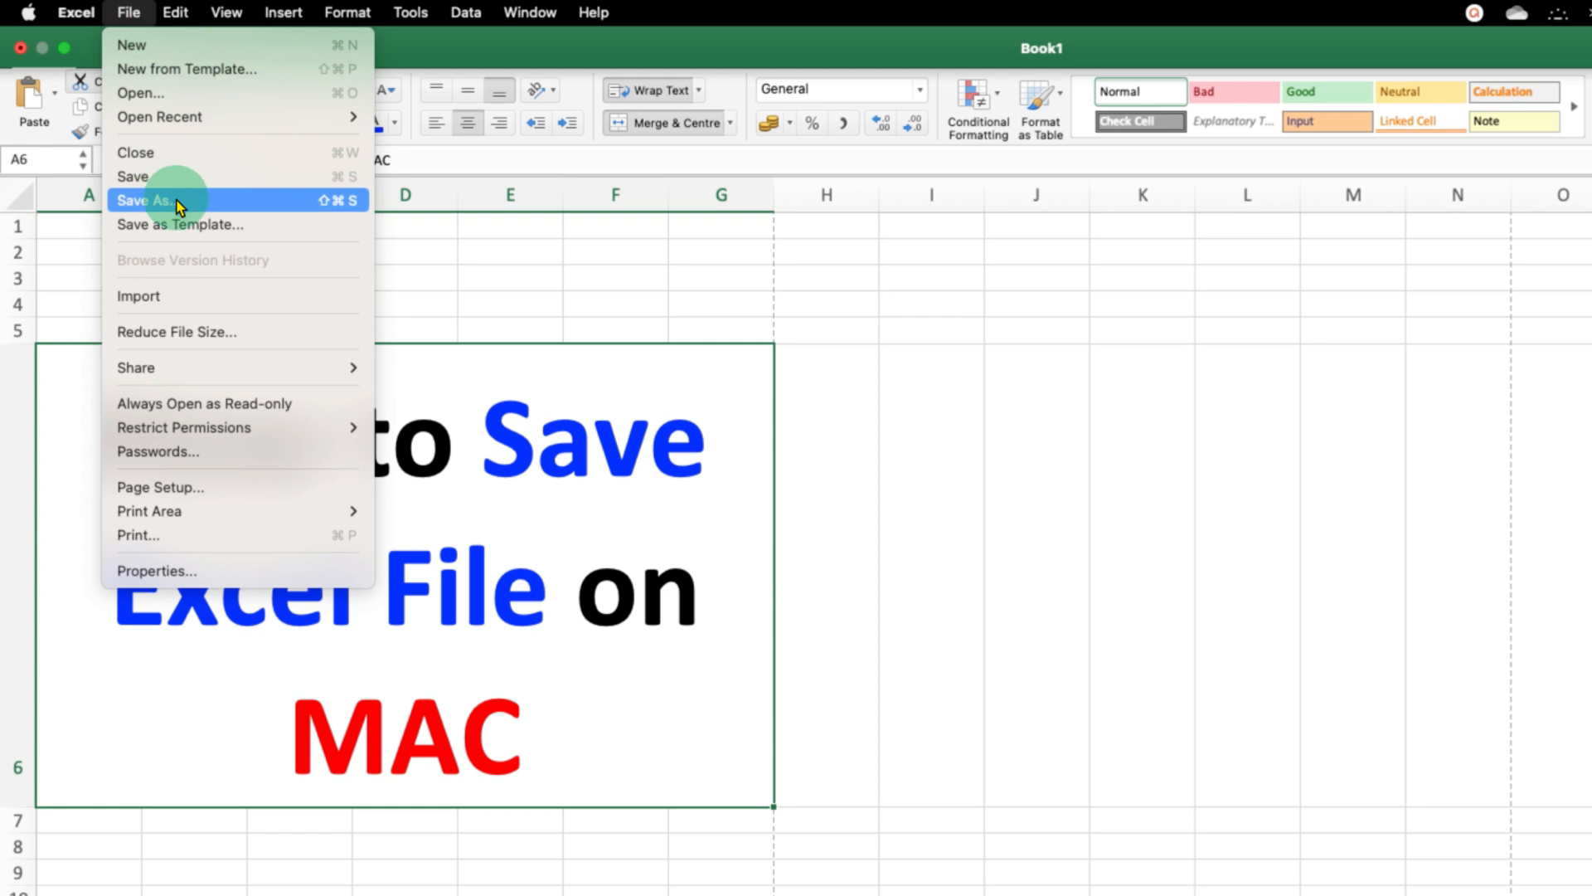
mouse_move(224, 205)
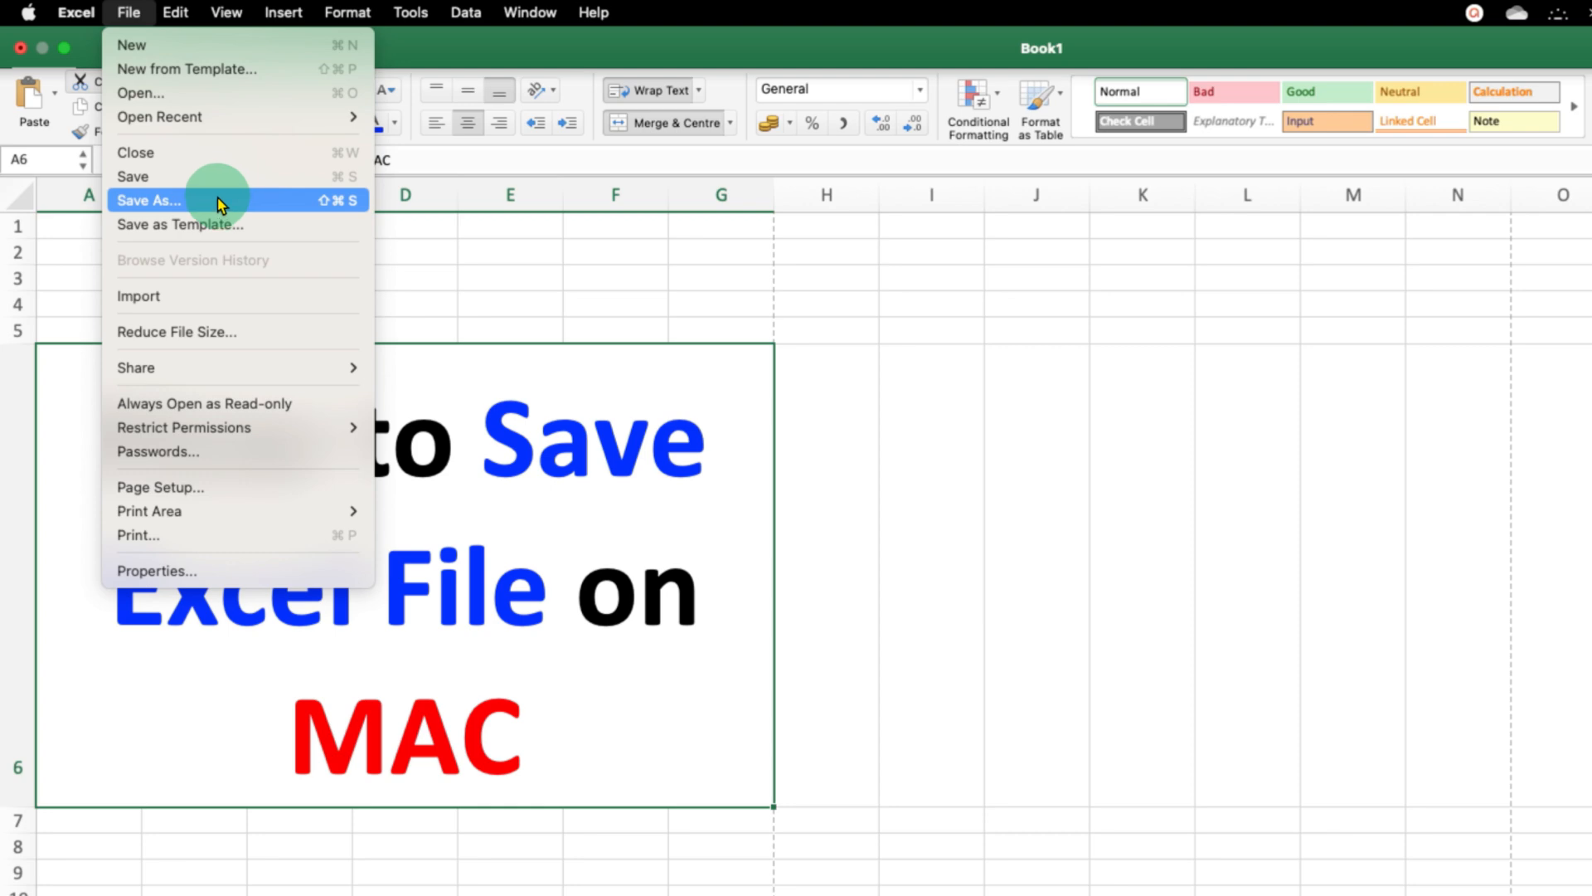
left_click(148, 201)
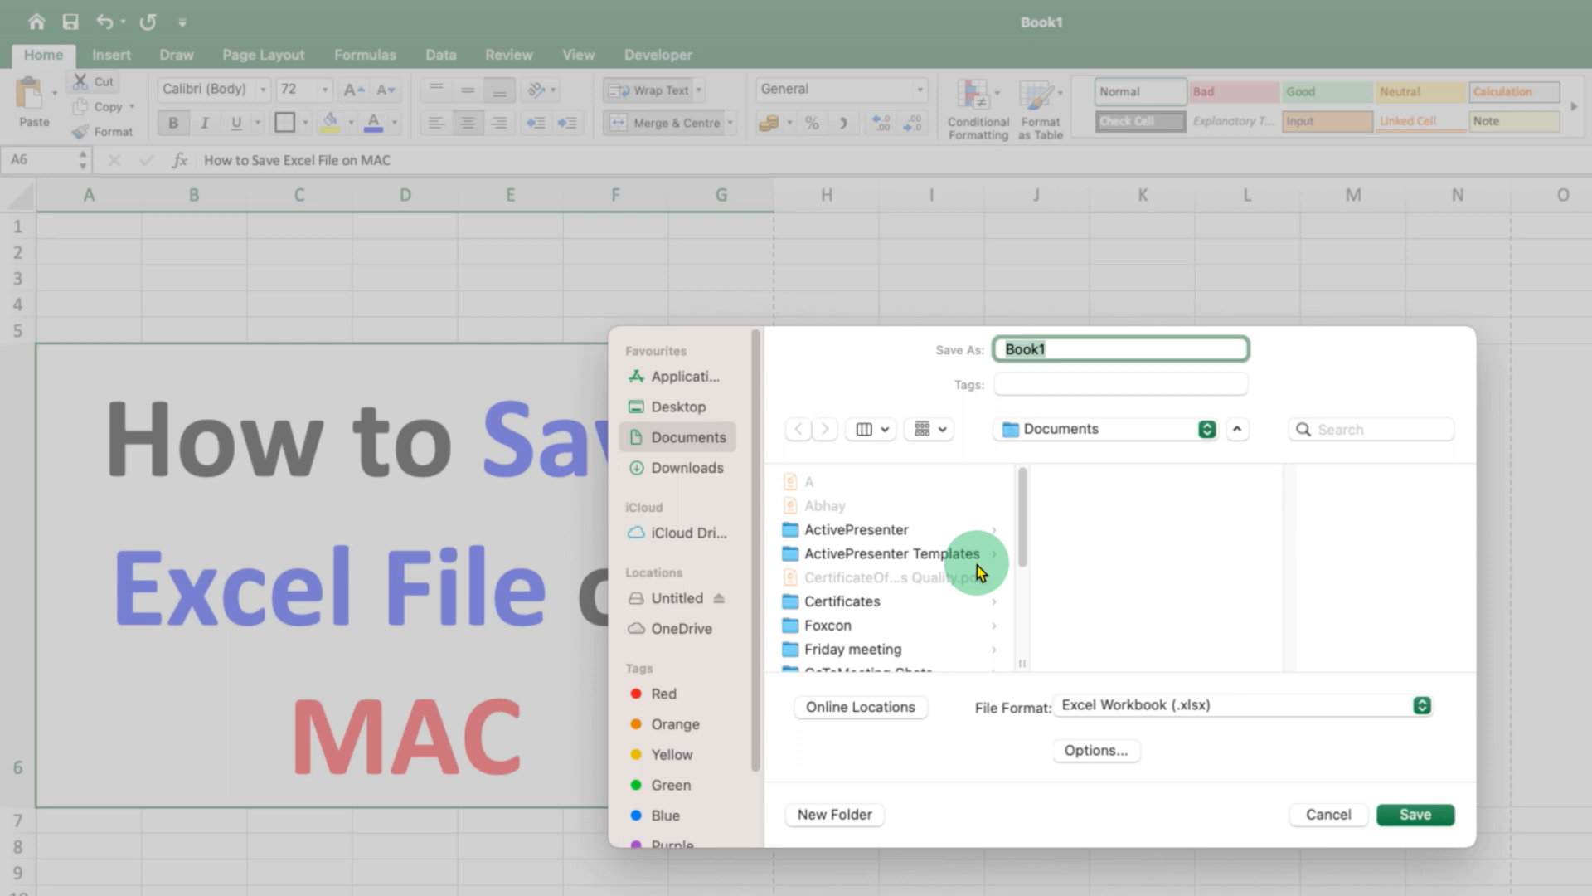
mouse_move(1148, 487)
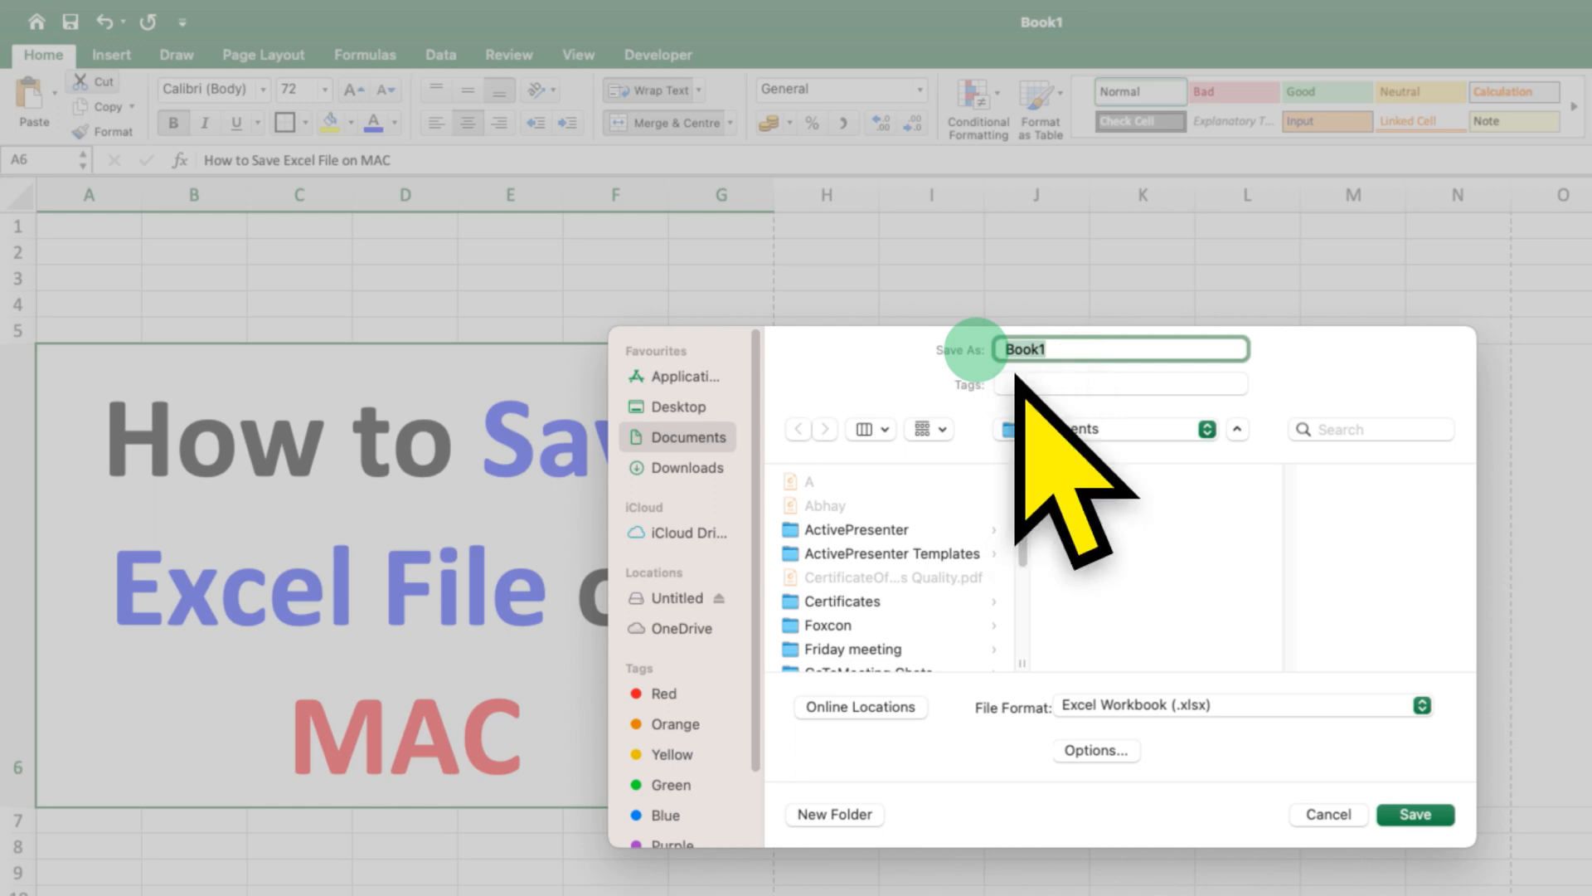
left_click(1083, 428)
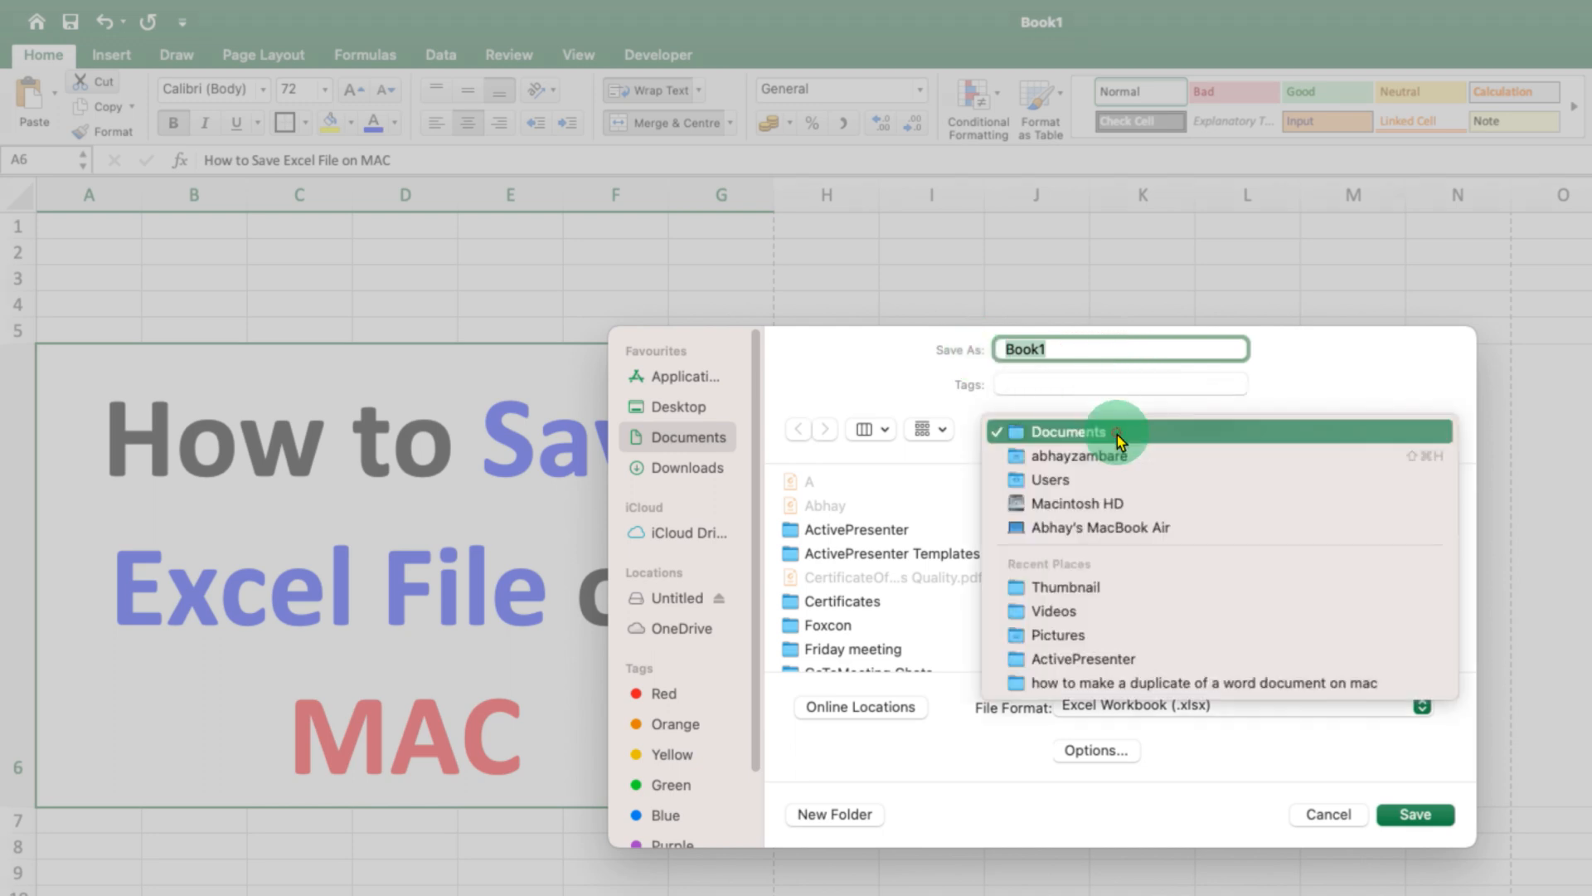
left_click(1063, 431)
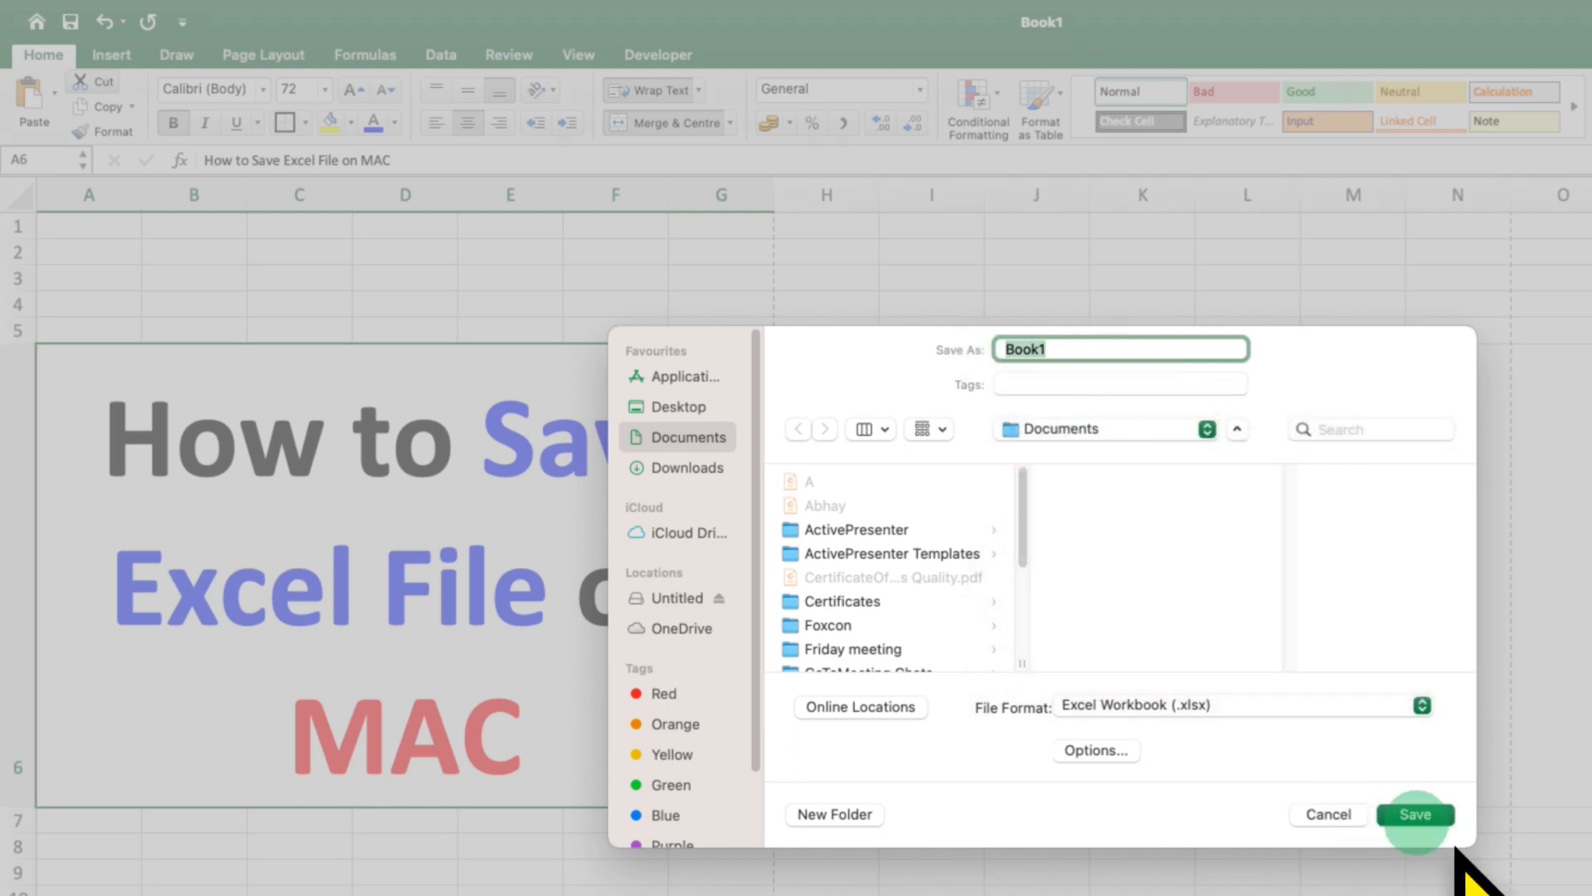
left_click(1415, 813)
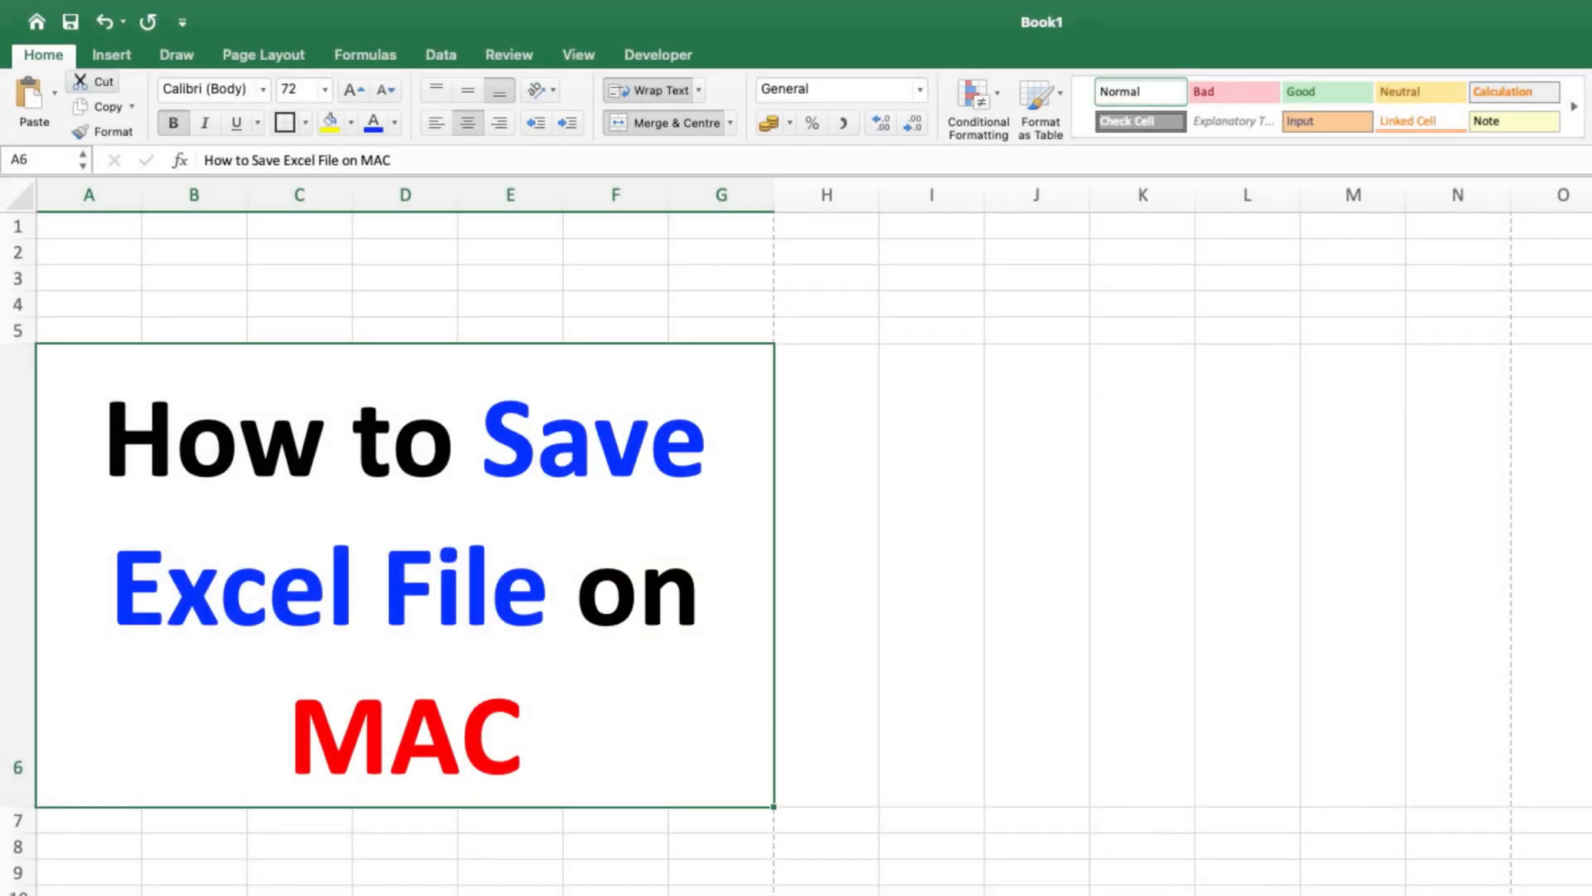
mouse_move(468, 751)
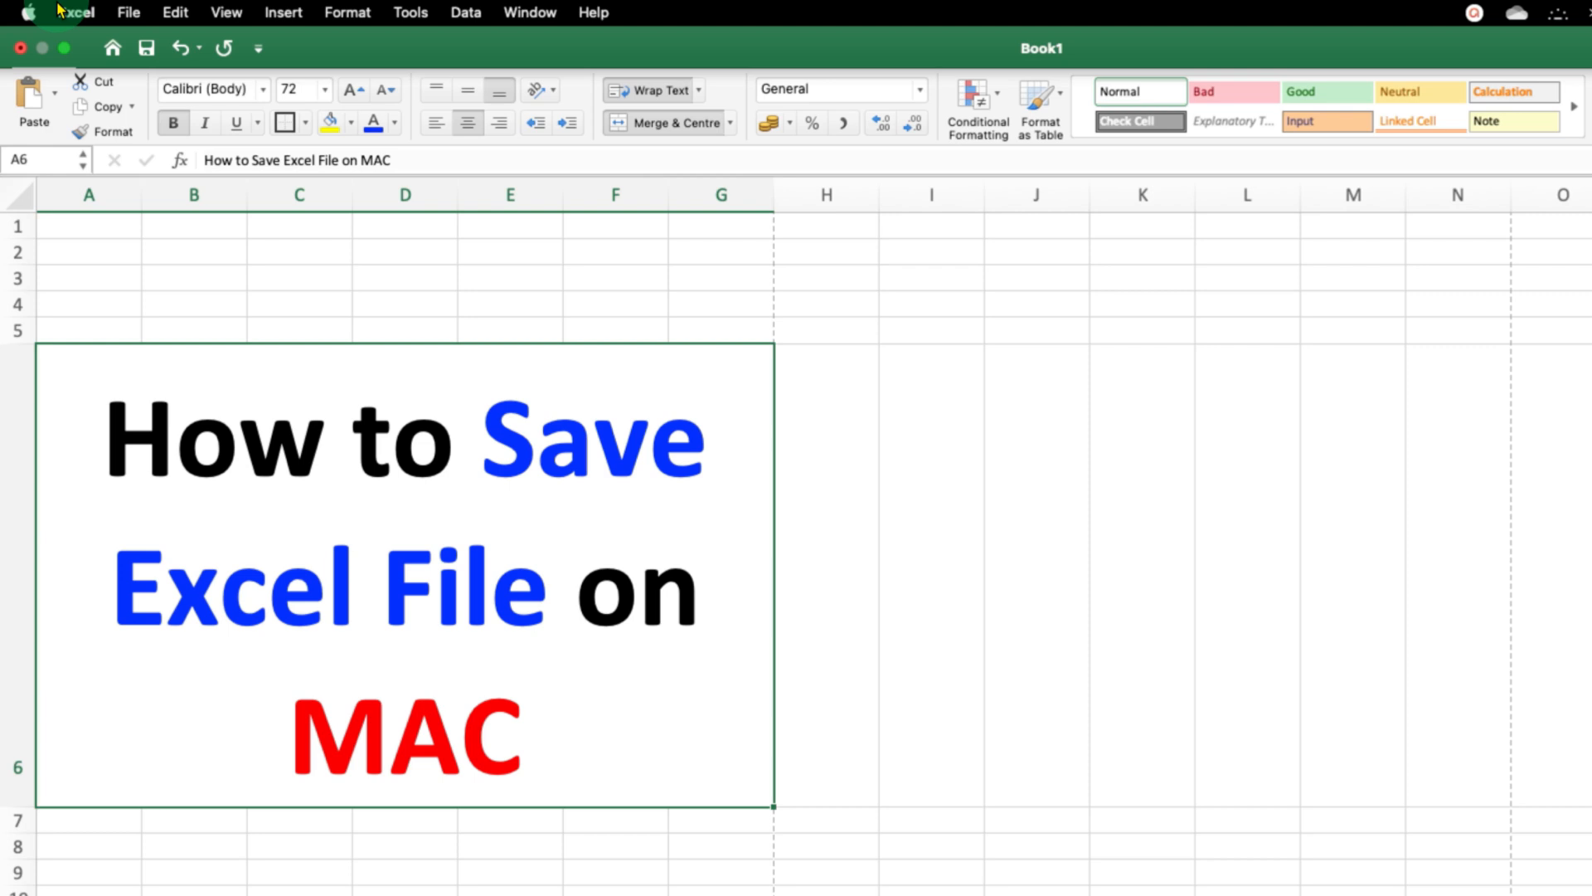
Bring up the Print dialog for the Book1 sheet and its PDF output choices.
left_click(128, 12)
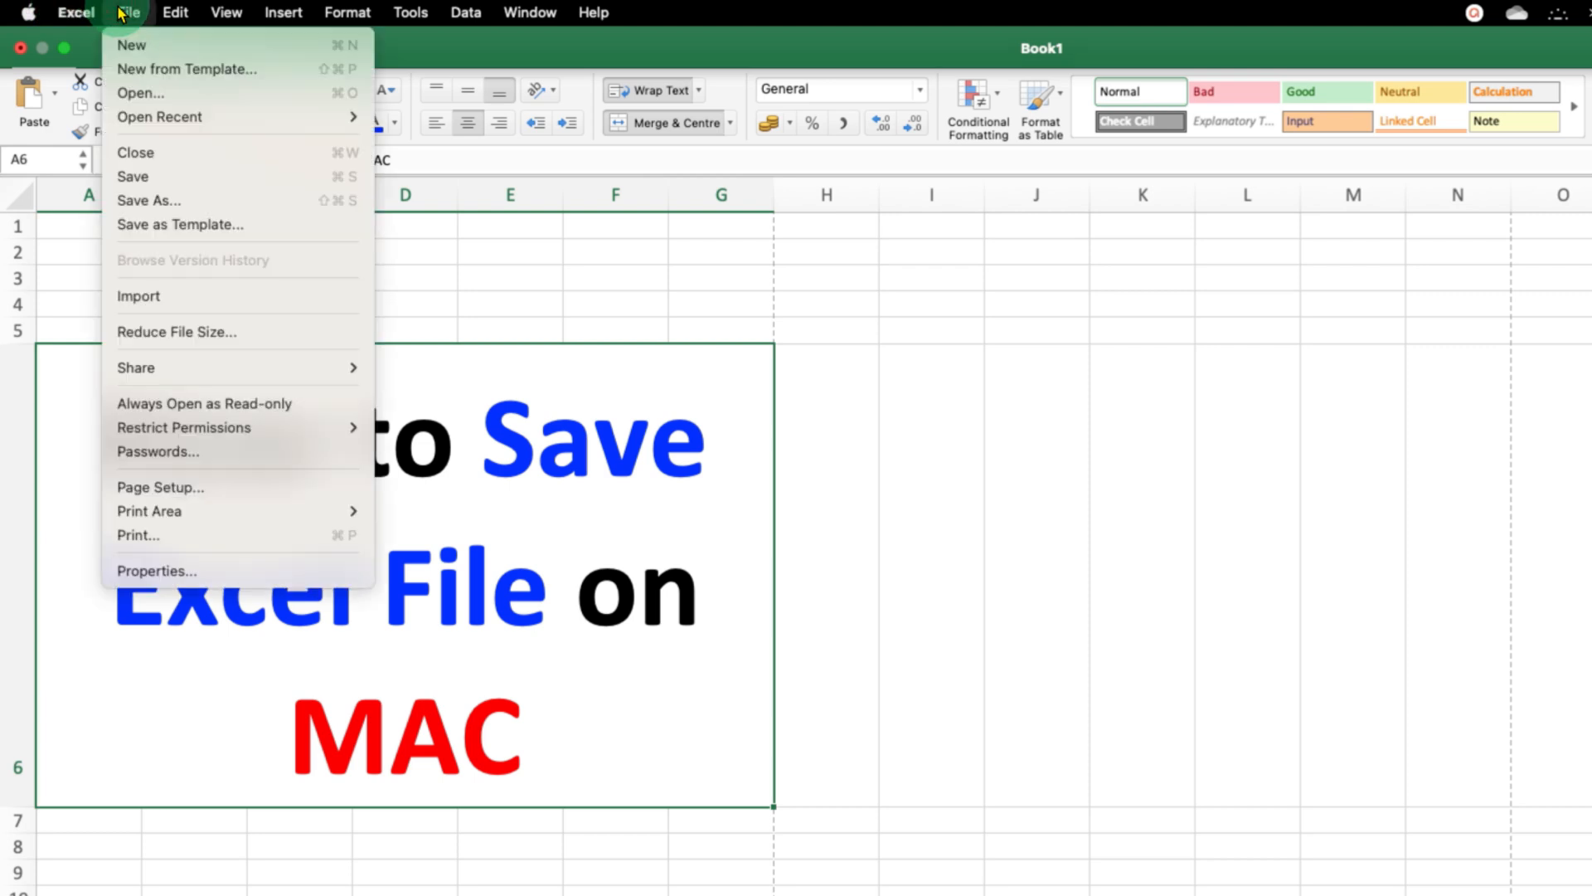
mouse_move(179, 200)
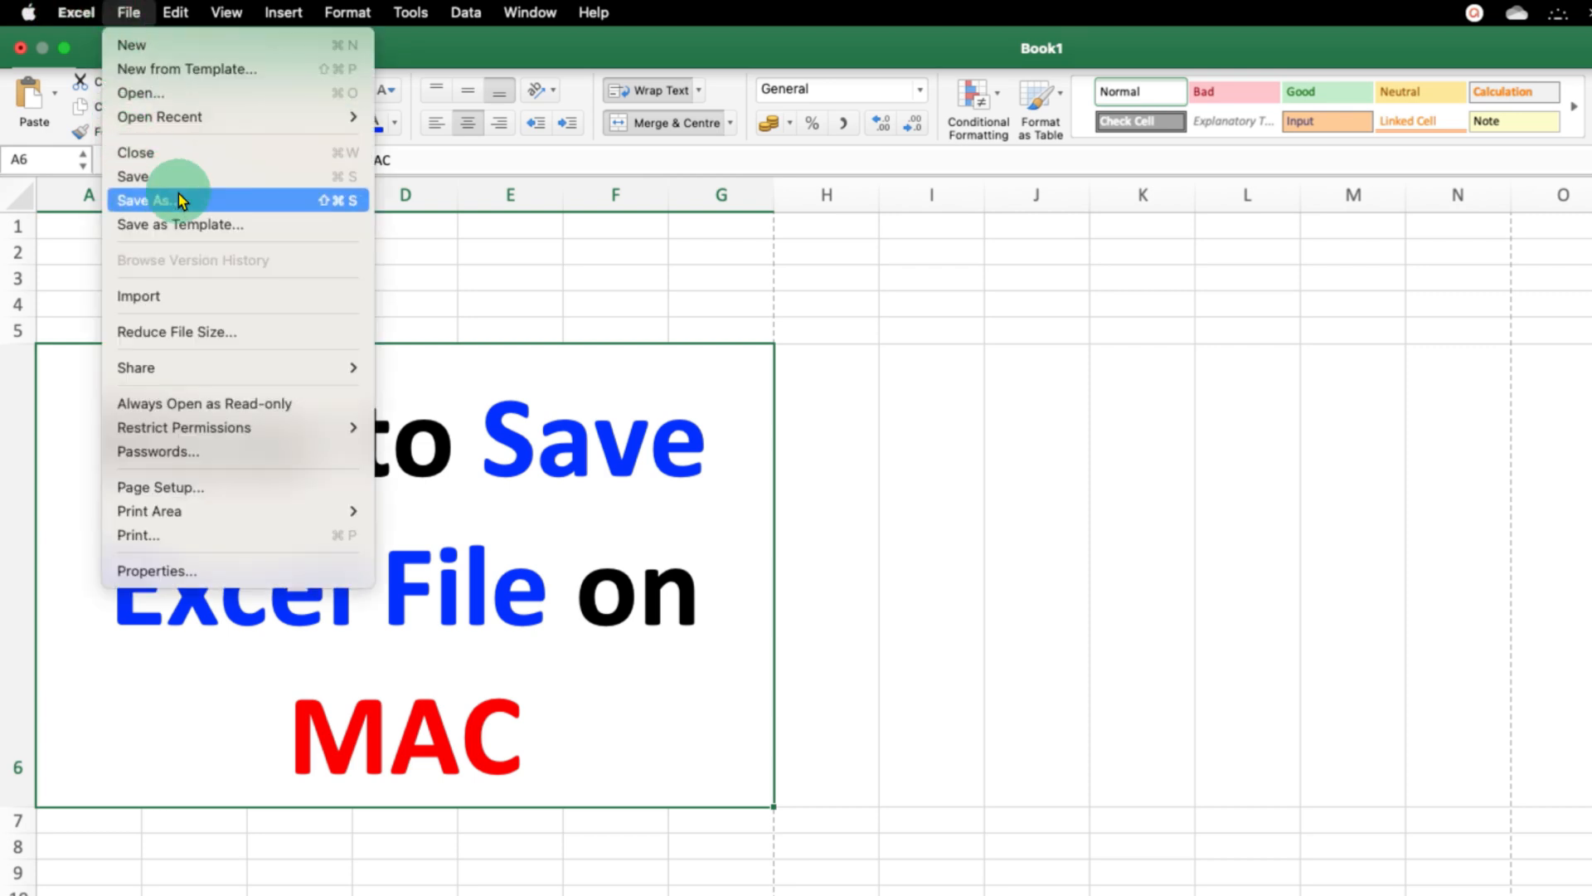
mouse_move(300, 535)
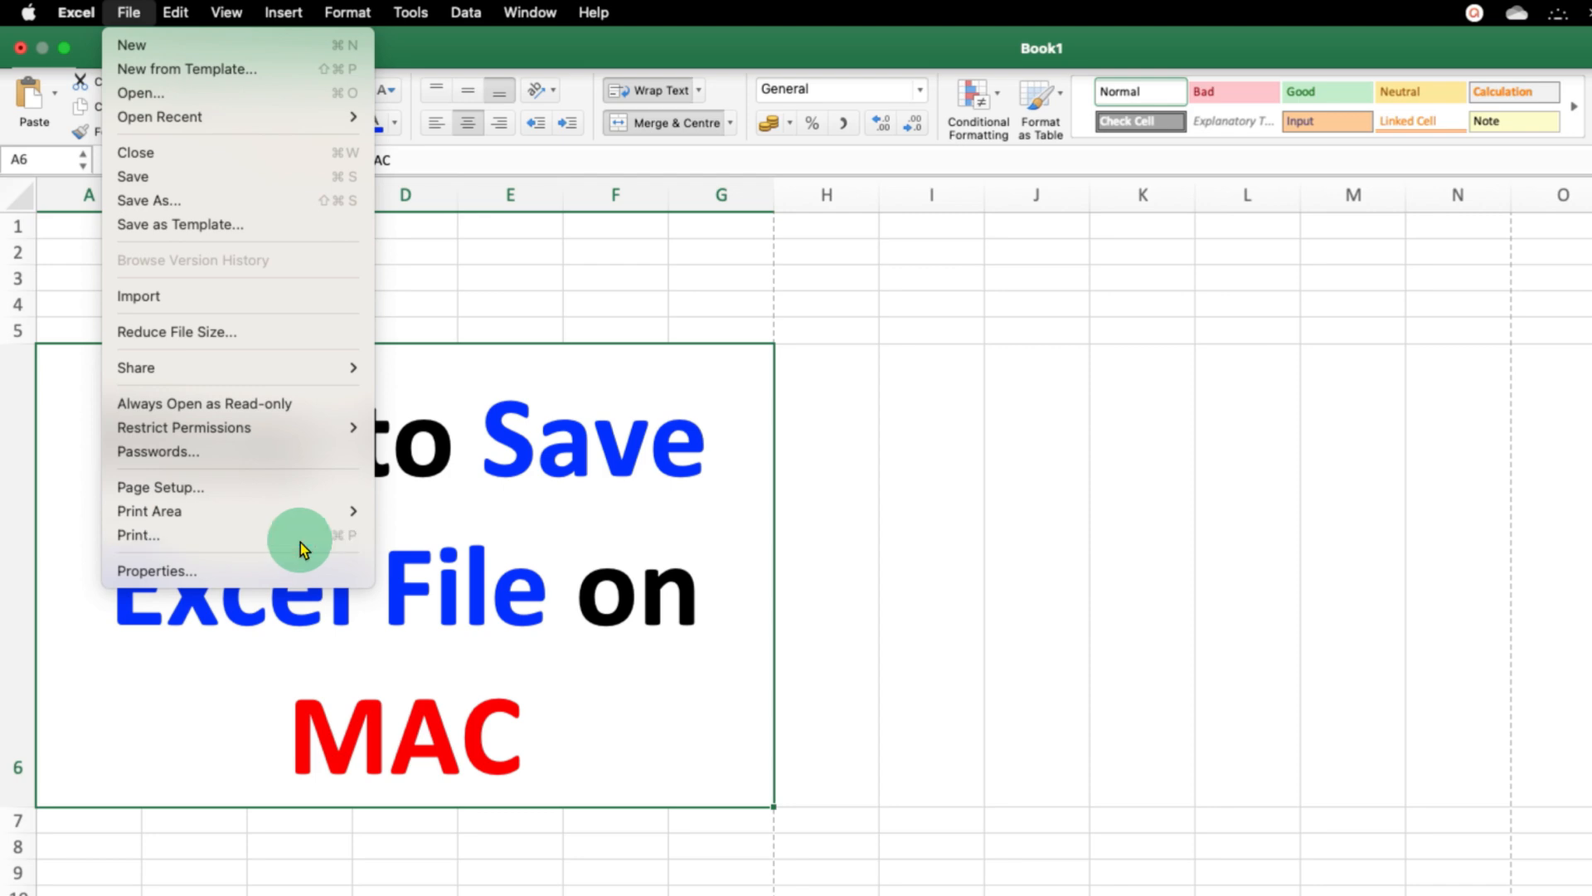
left_click(138, 536)
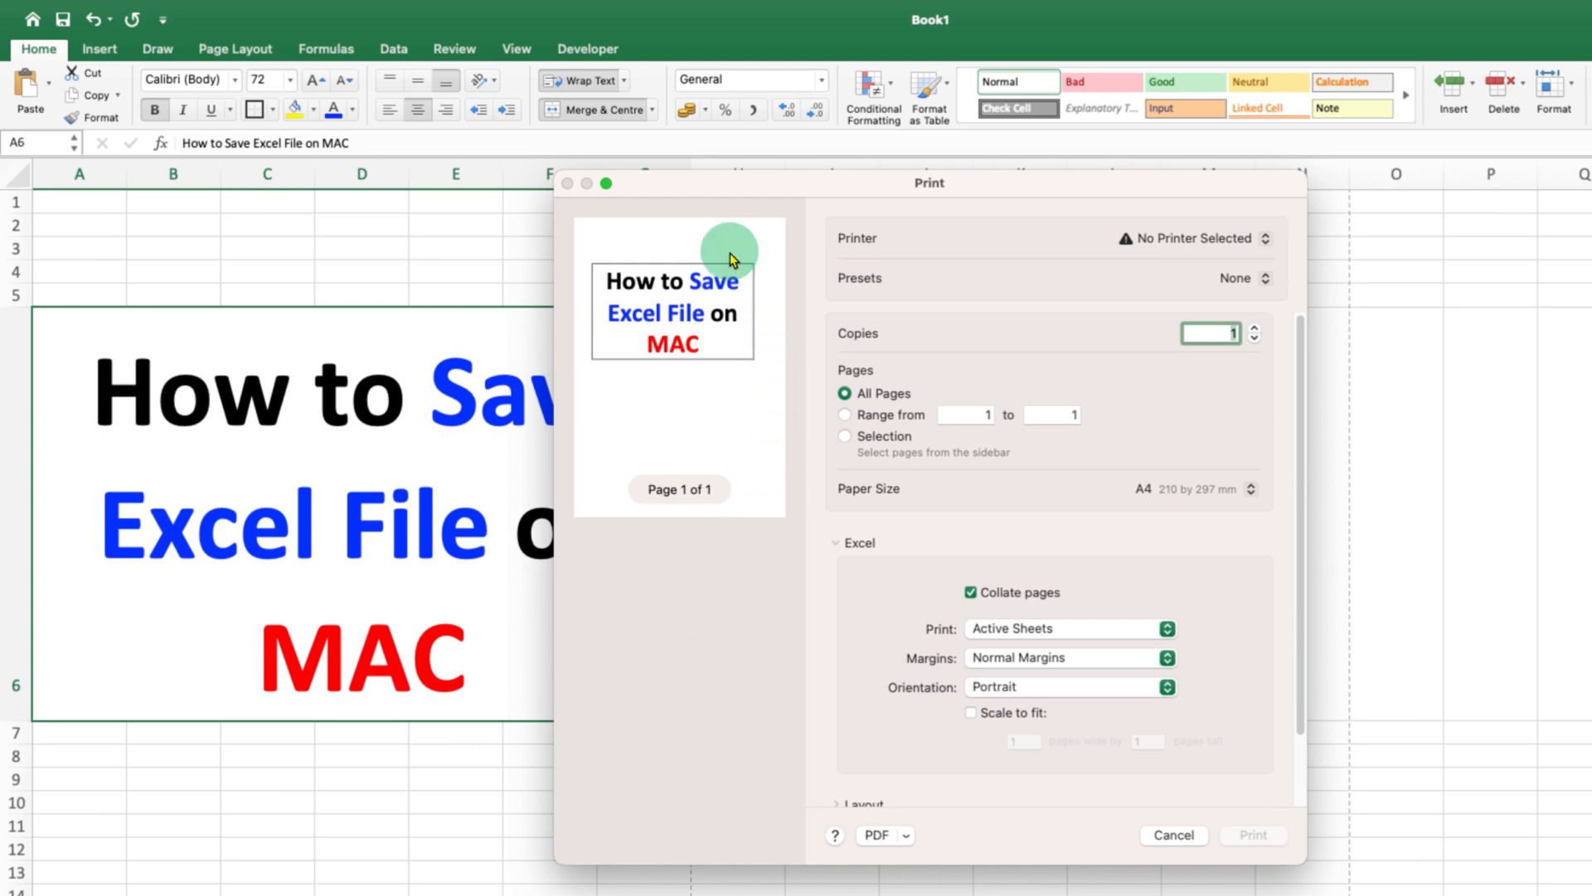
mouse_move(630, 382)
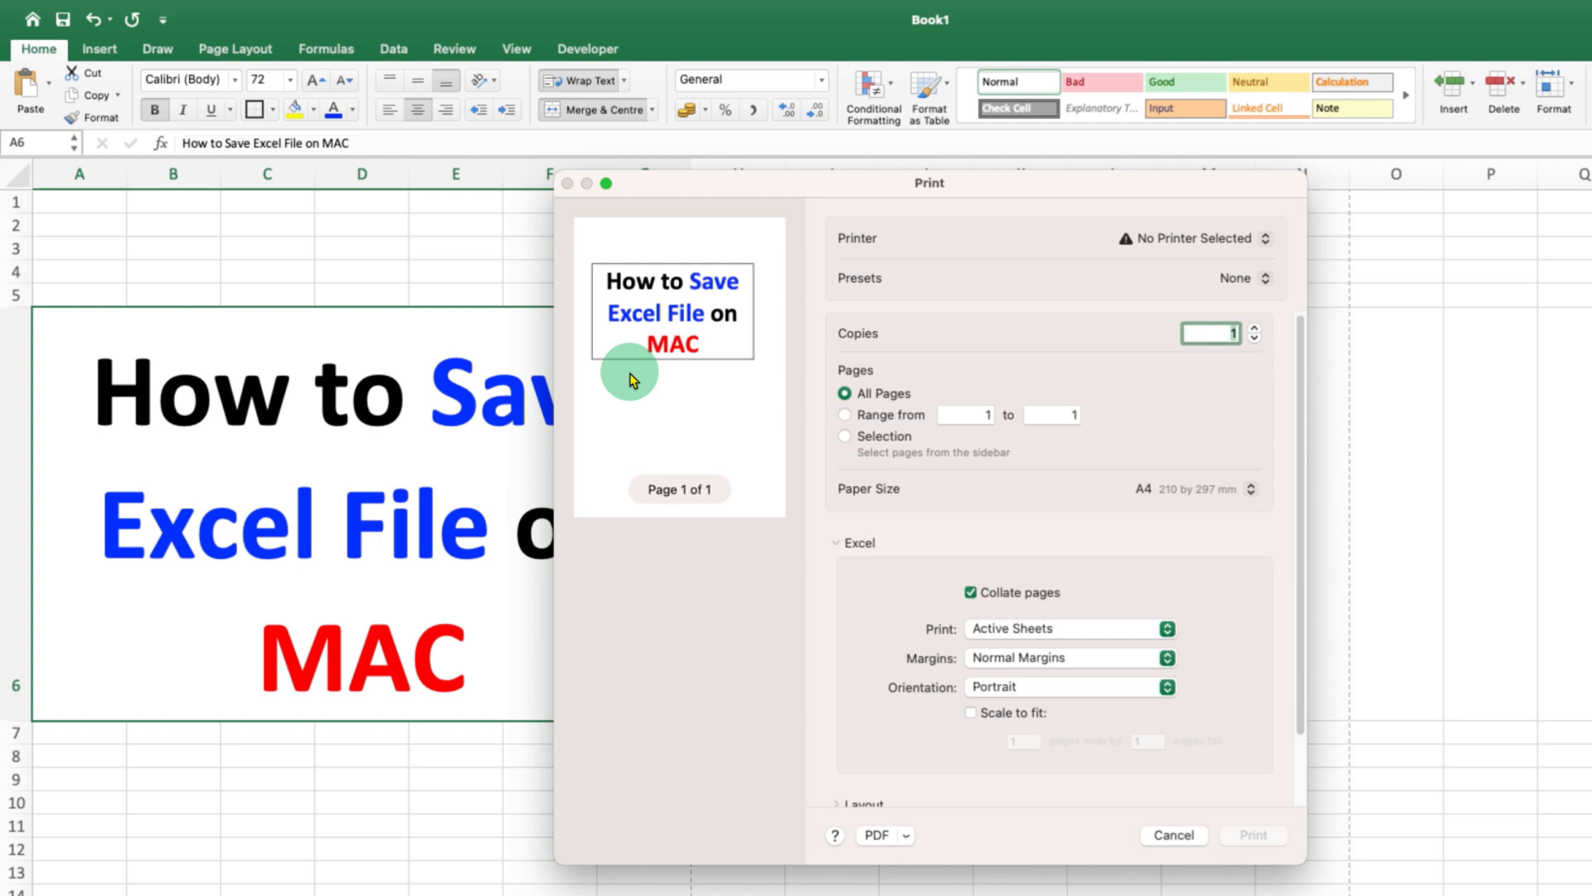
mouse_move(695, 425)
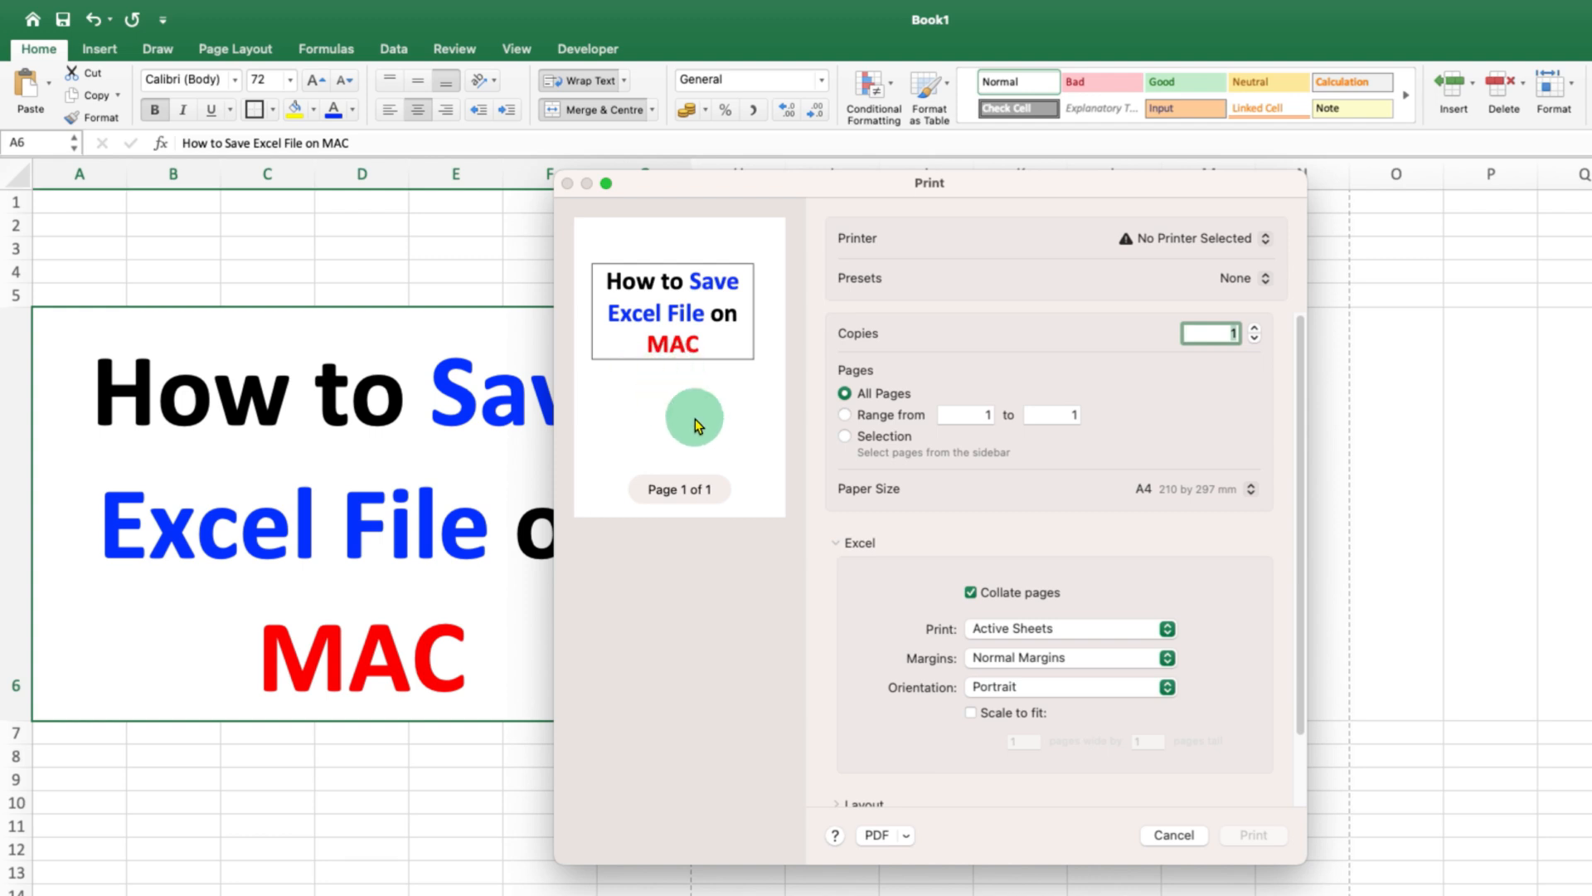
mouse_move(879, 835)
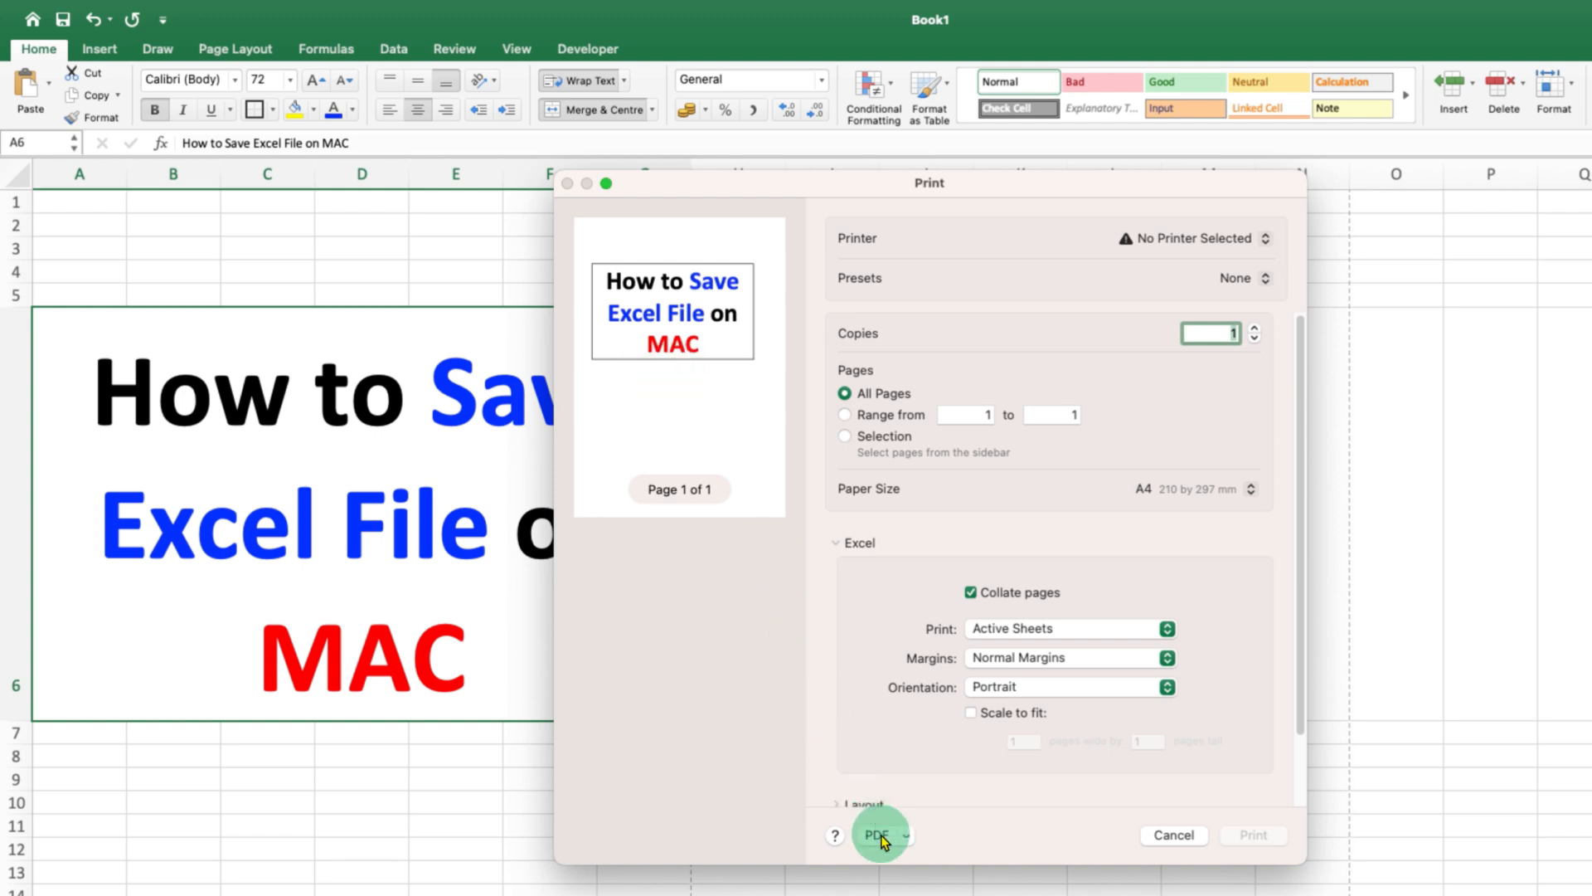
left_click(880, 834)
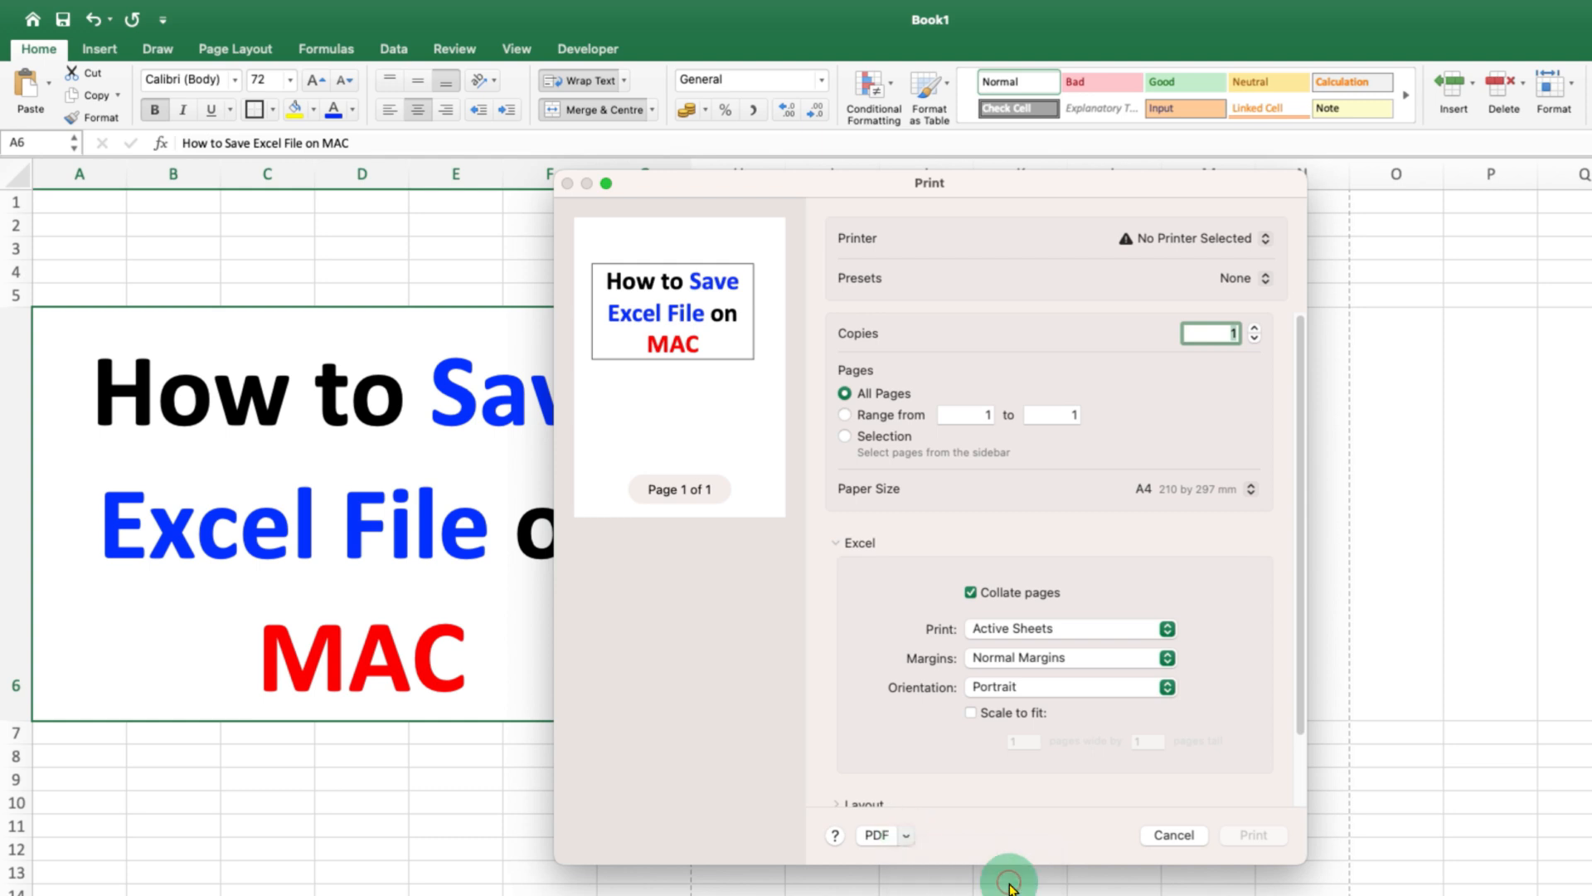
Save the sheet as a PDF named Book1 in Documents.
left_click(897, 834)
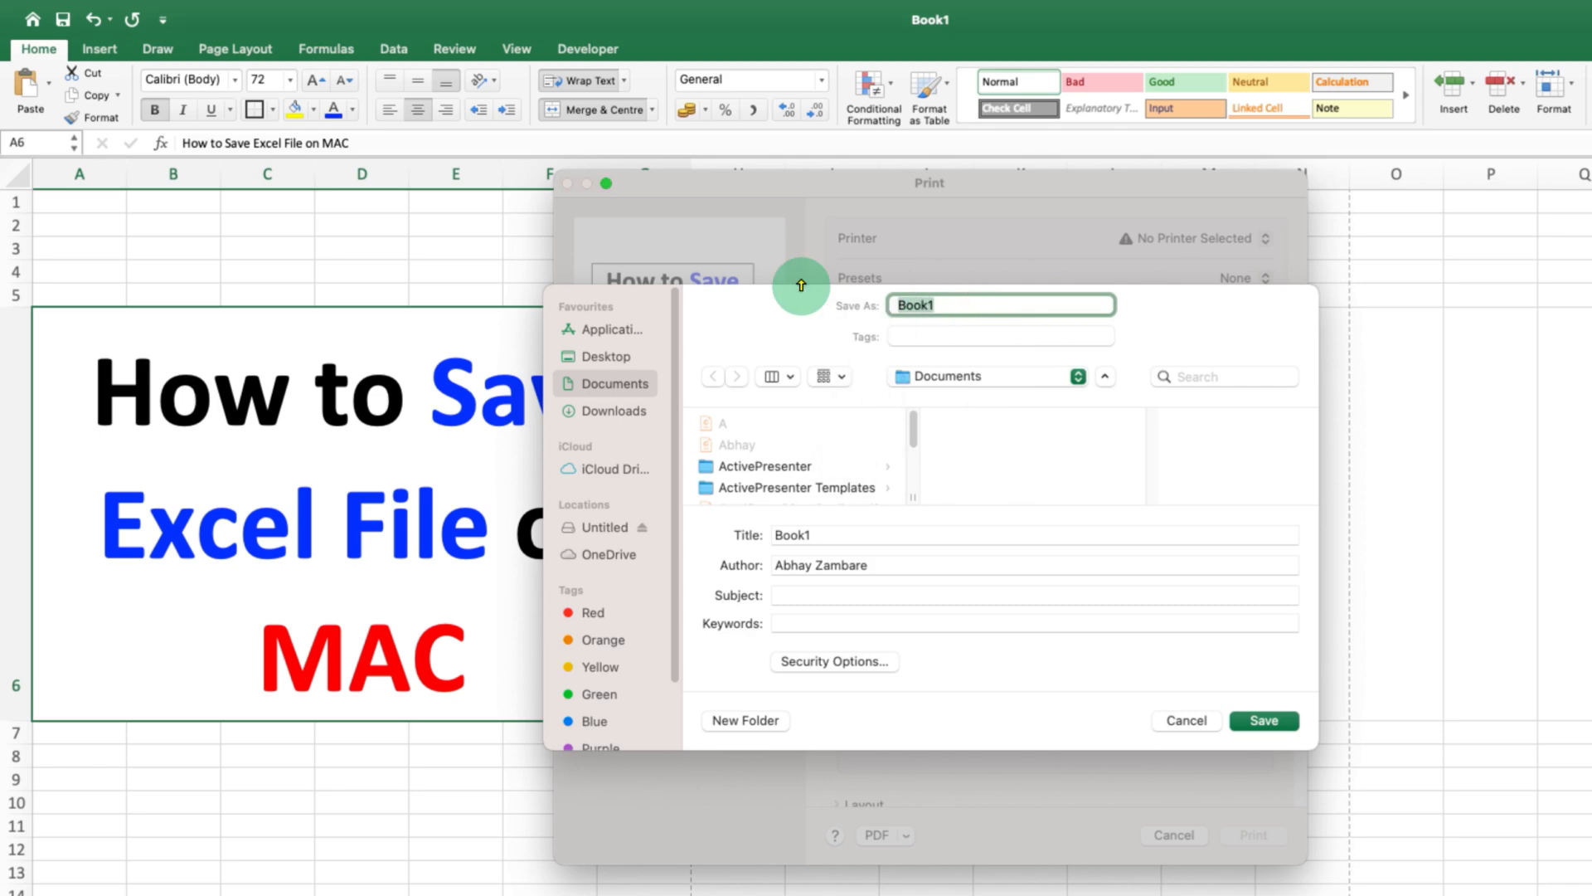
mouse_move(1264, 720)
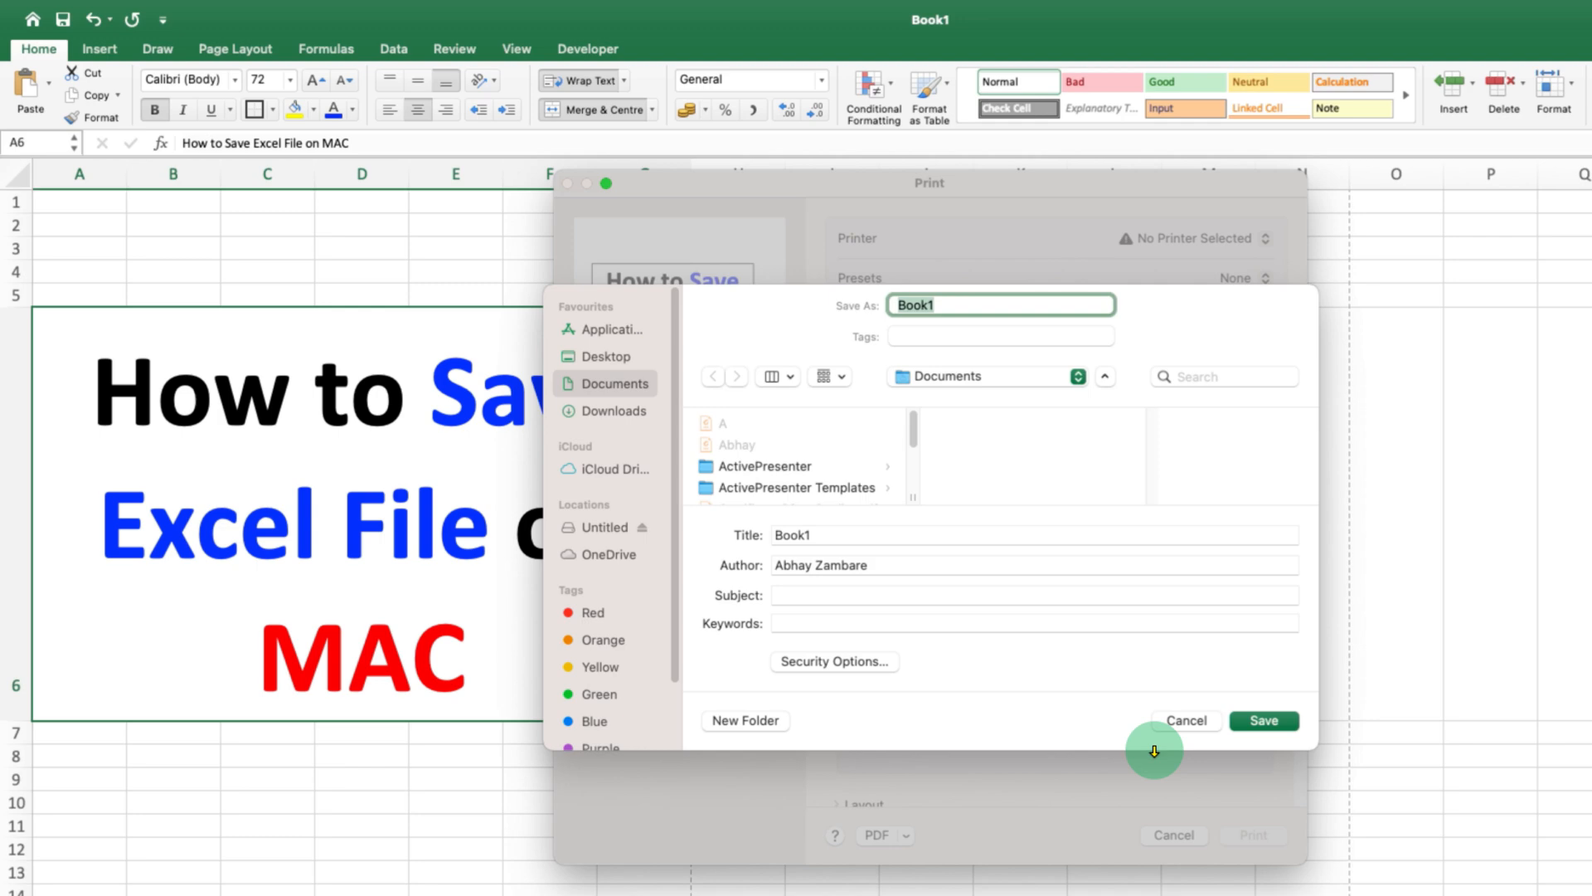
left_click(1264, 720)
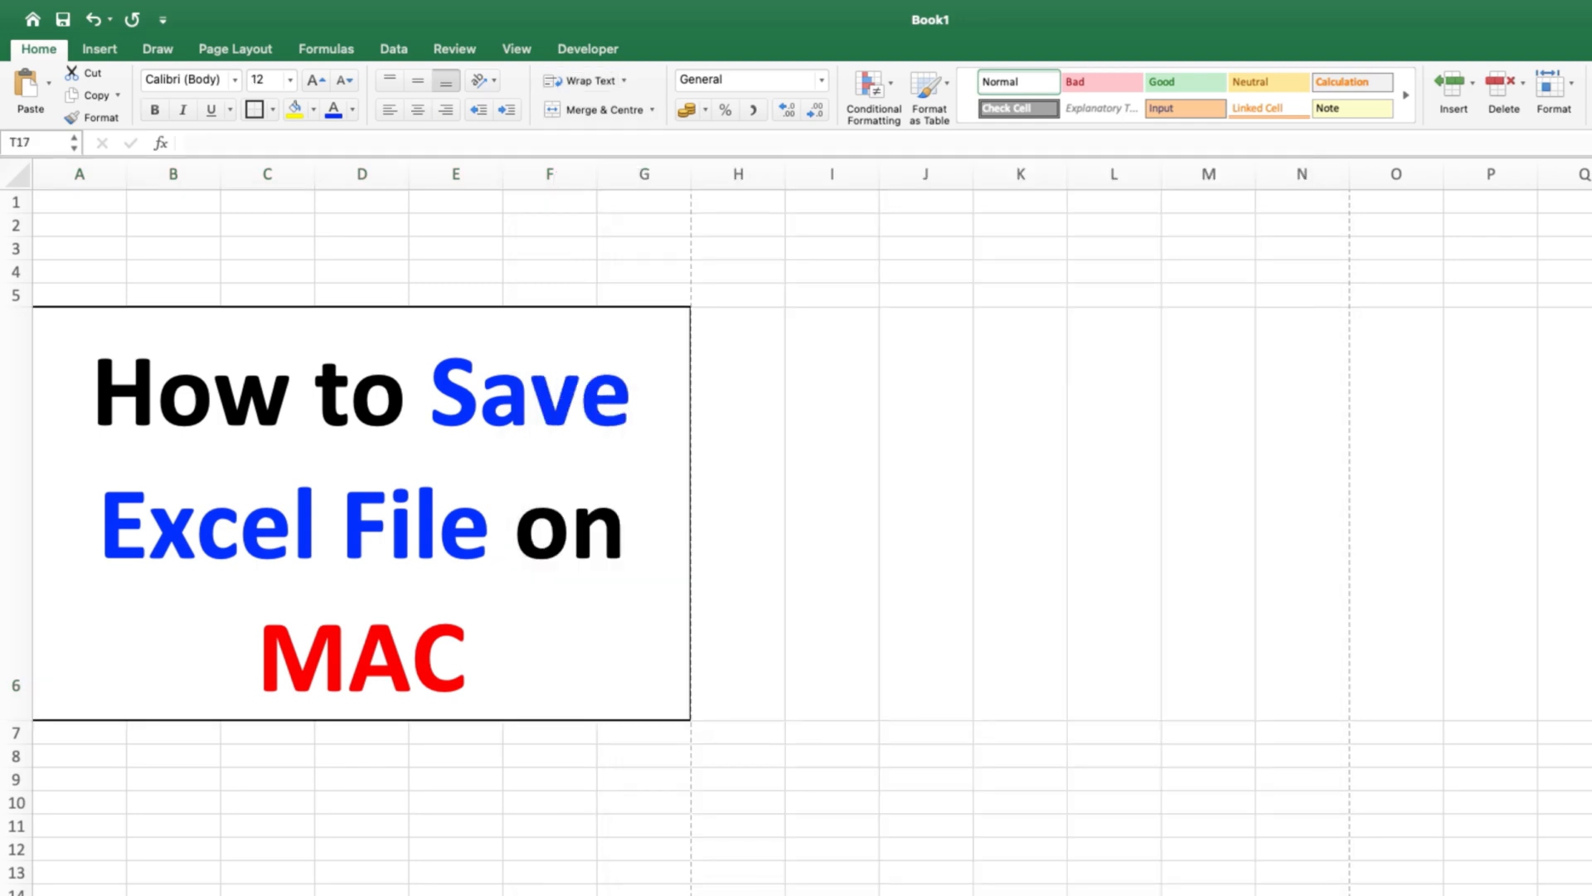